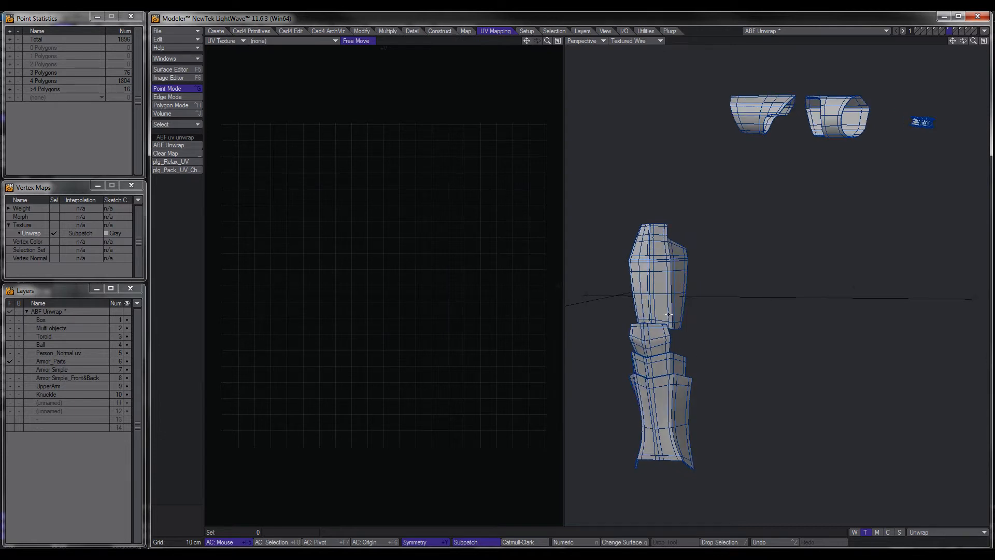
{"action": "mouse_move", "coordinate": [675, 325]}
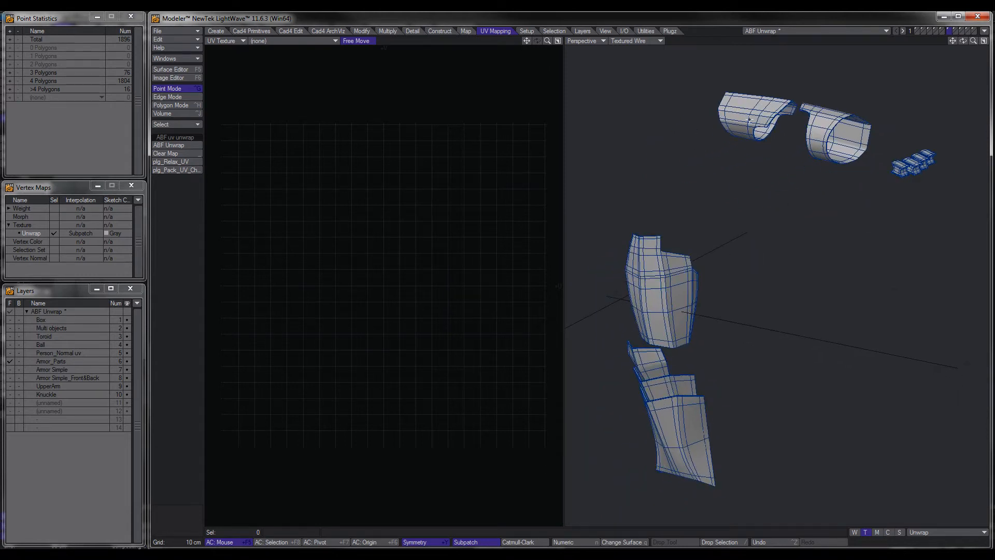
Select a few of the armor pieces in the Amor_Parts layer
{"action": "left_click", "coordinate": [171, 104]}
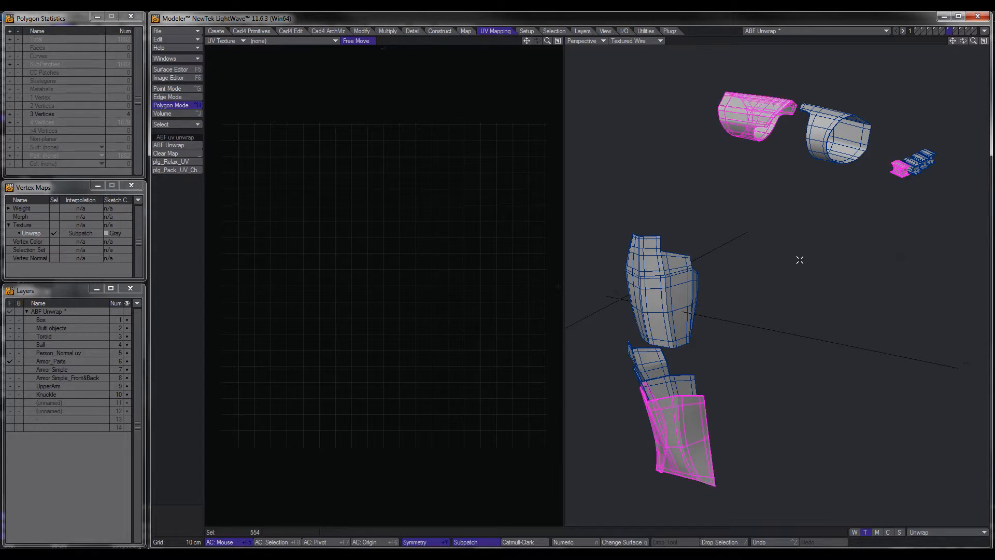
{"action": "mouse_move", "coordinate": [747, 318]}
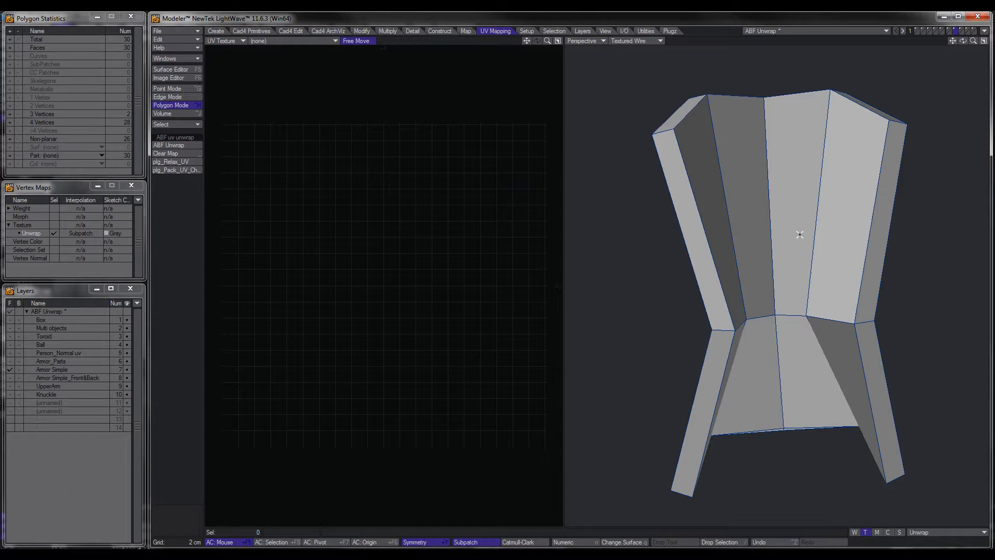
ABF-unwrap the Amor Simple plate's eight faces into the UV map
{"action": "left_click_drag", "start_coordinate": [799, 233], "coordinate": [804, 301]}
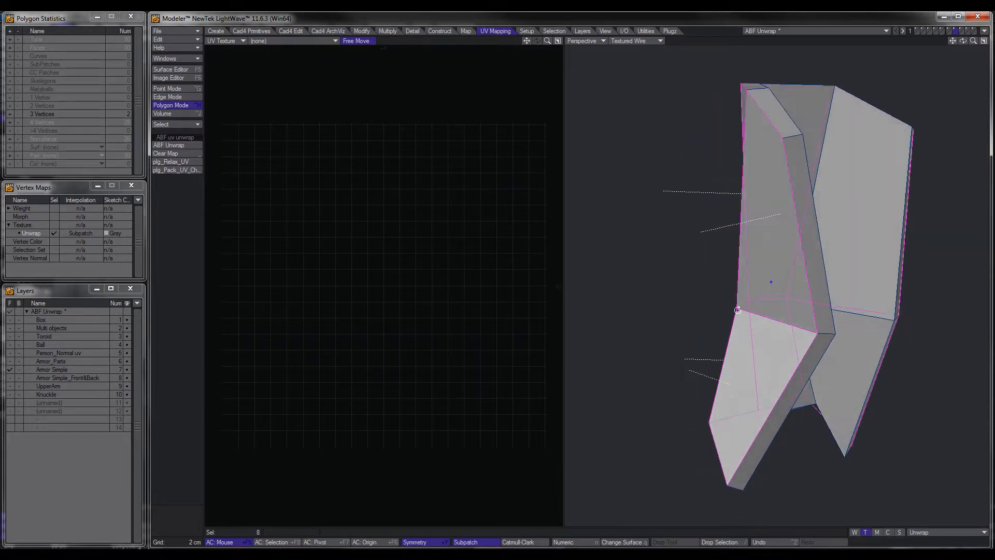
{"action": "left_click_drag", "start_coordinate": [737, 310], "coordinate": [762, 304]}
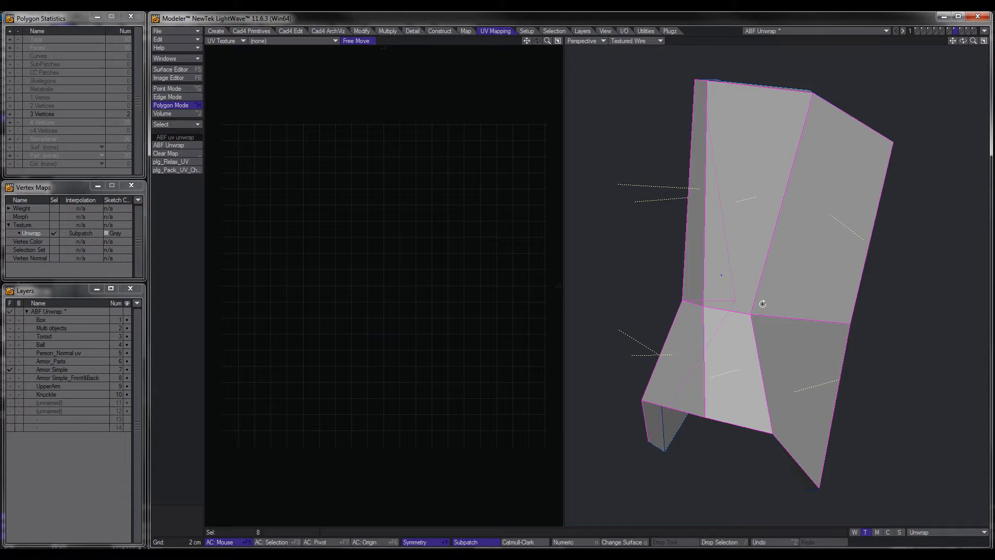
{"action": "left_click_drag", "start_coordinate": [761, 304], "coordinate": [725, 269]}
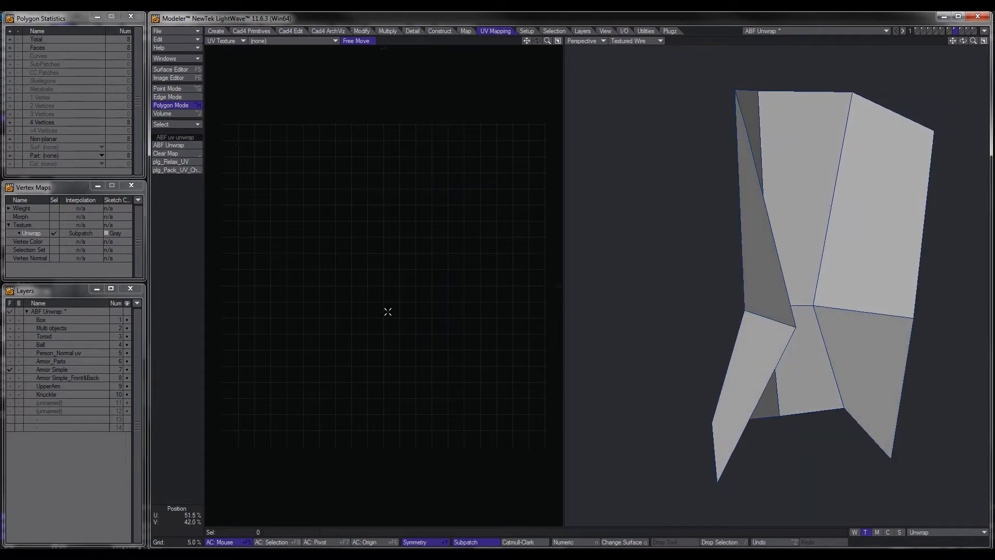
{"action": "left_click", "coordinate": [170, 161]}
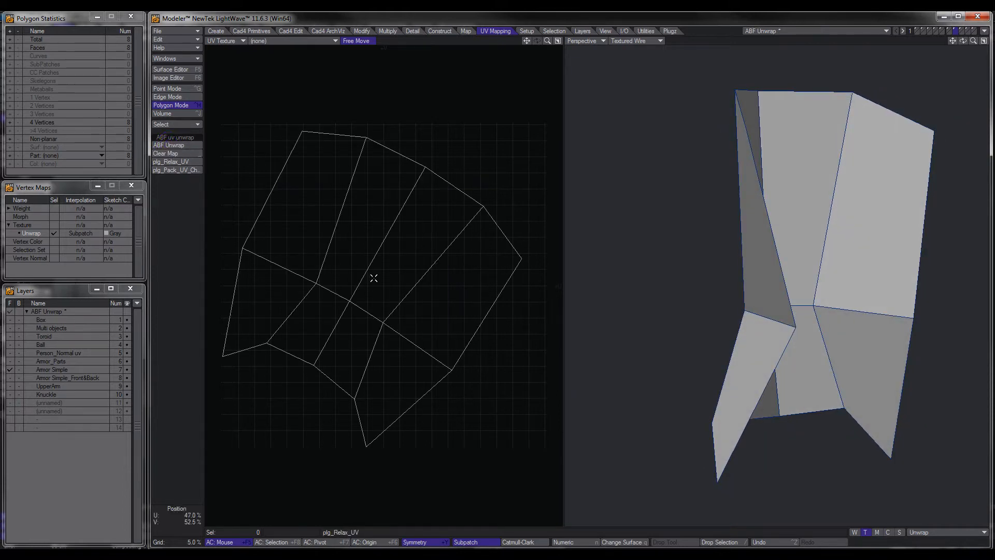
Rotate the plate's UV layout upright in the UV Texture view
{"action": "left_click_drag", "start_coordinate": [373, 278], "coordinate": [363, 292]}
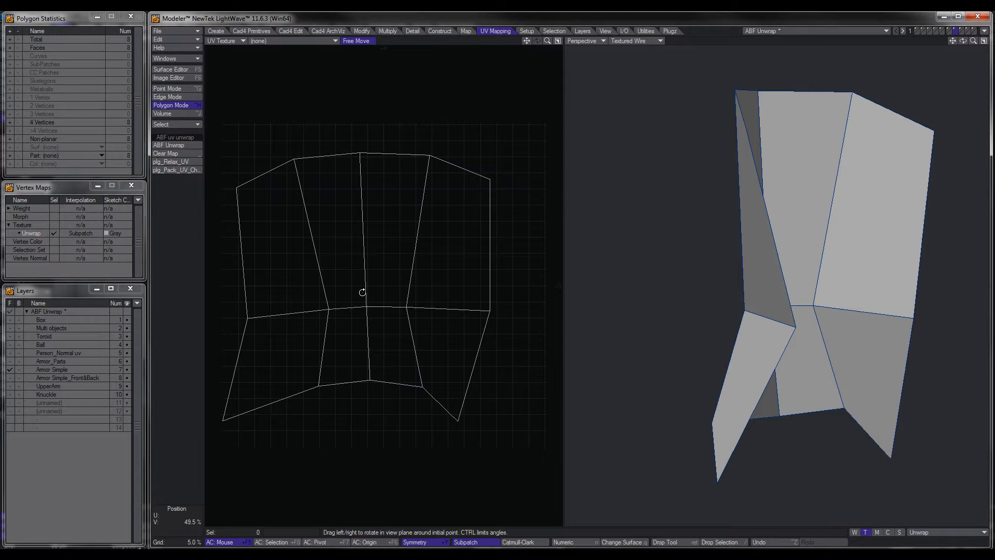
{"action": "left_click_drag", "start_coordinate": [363, 292], "coordinate": [394, 266]}
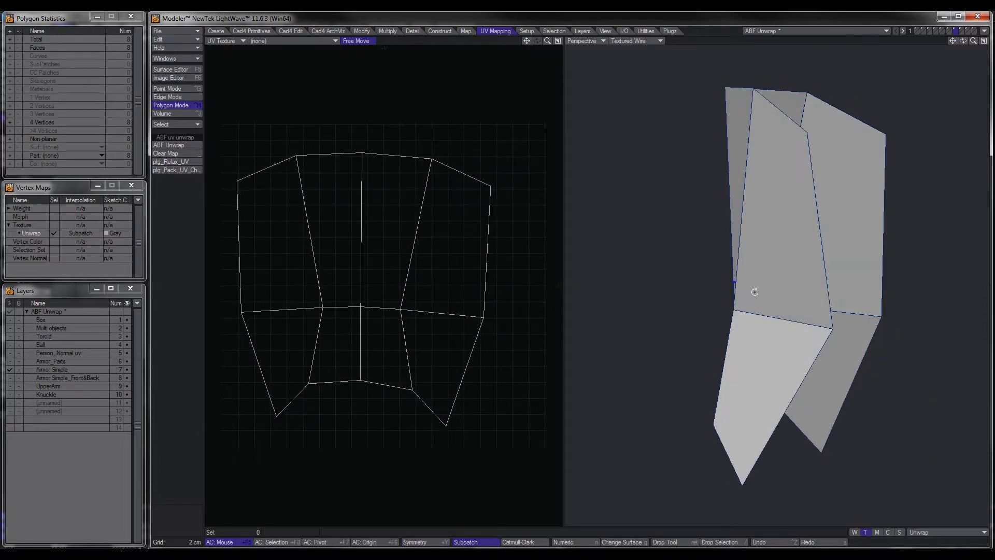
{"action": "left_click_drag", "start_coordinate": [756, 293], "coordinate": [751, 294]}
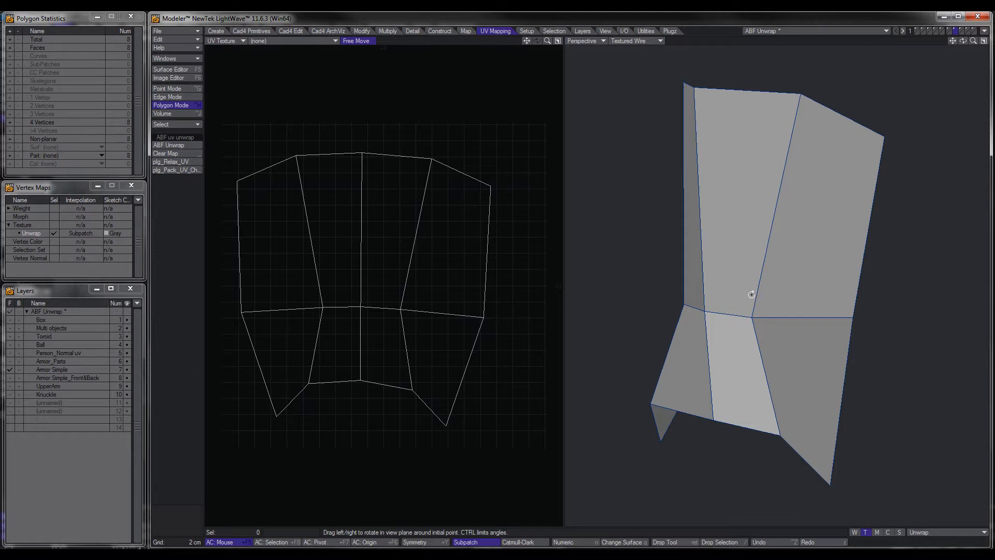
Add a checkerboard procedural texture to the Amor_Simple surface colour in Surface Editor
{"action": "left_click", "coordinate": [169, 69]}
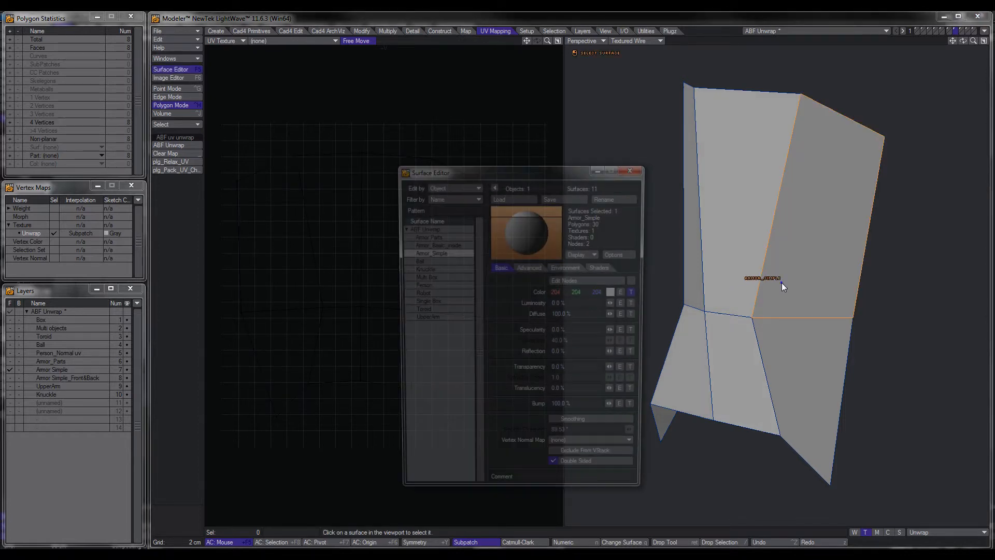
{"action": "left_click", "coordinate": [636, 292]}
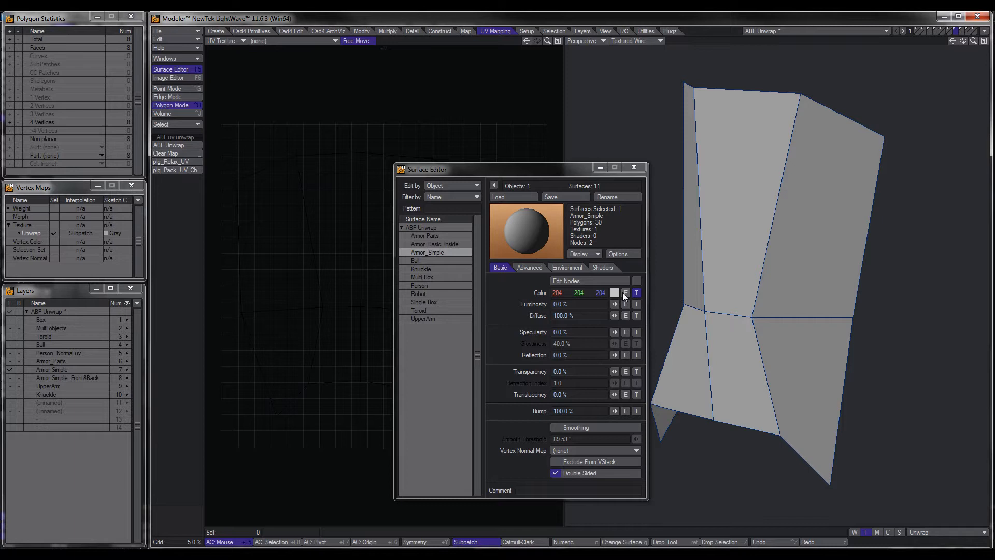
{"action": "left_click", "coordinate": [636, 292]}
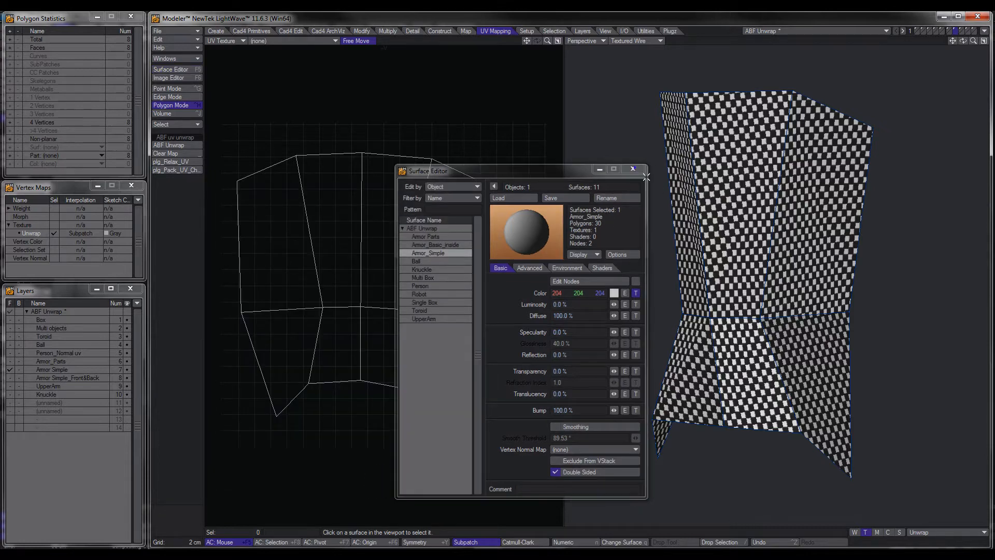
{"action": "left_click", "coordinate": [632, 169]}
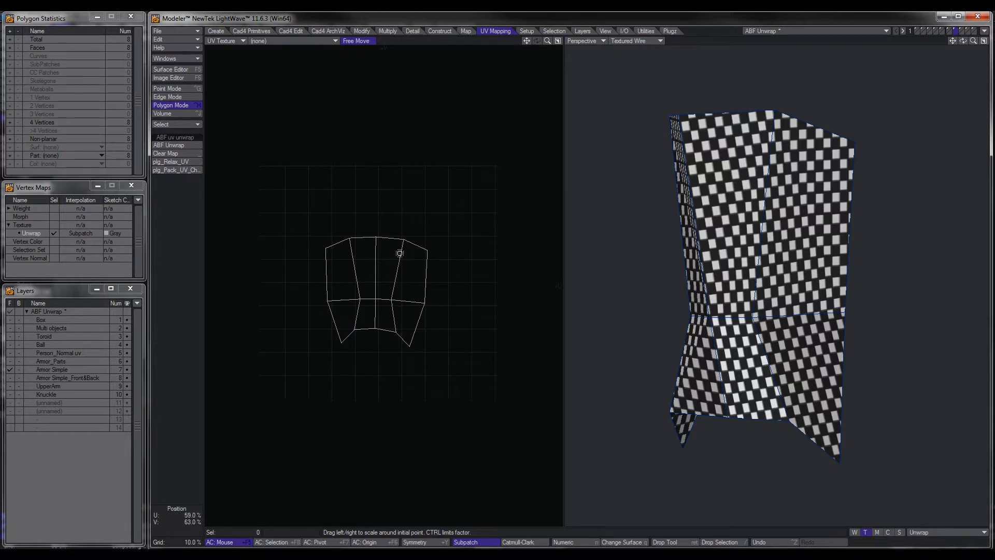
Scale the plate's UVs down so the checker squares grow, then inspect the stretched sides
{"action": "left_click_drag", "start_coordinate": [400, 252], "coordinate": [406, 282]}
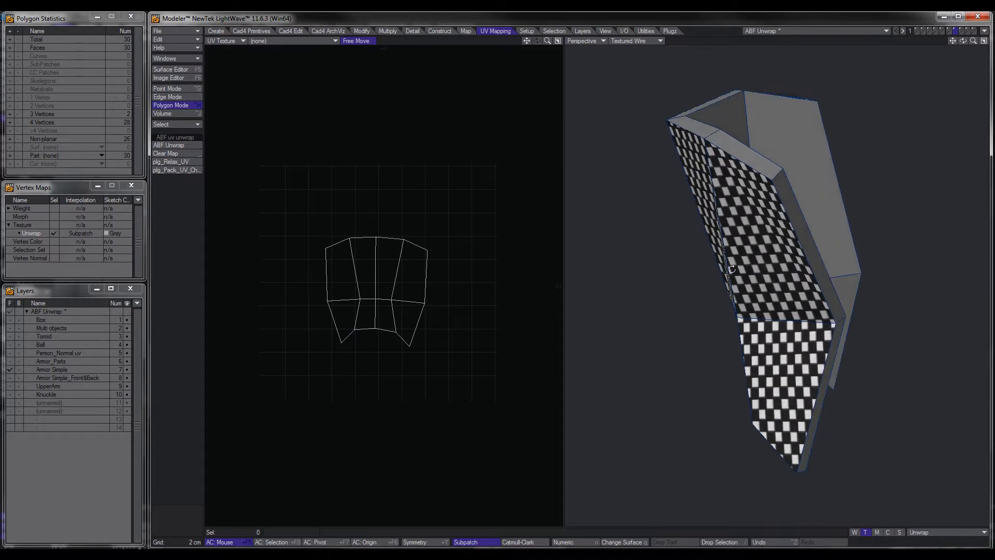
{"action": "left_click_drag", "start_coordinate": [729, 268], "coordinate": [771, 276]}
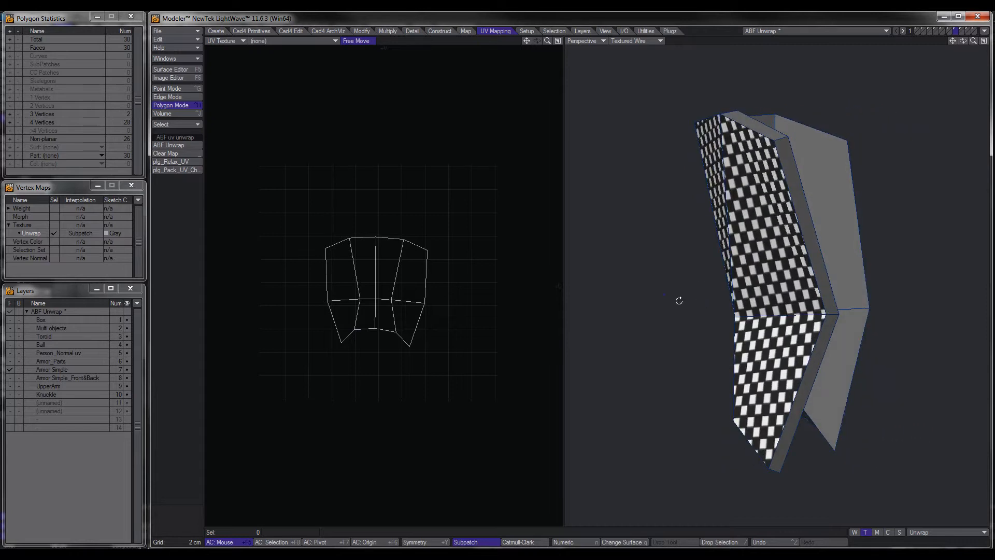
{"action": "left_click_drag", "start_coordinate": [677, 301], "coordinate": [845, 242]}
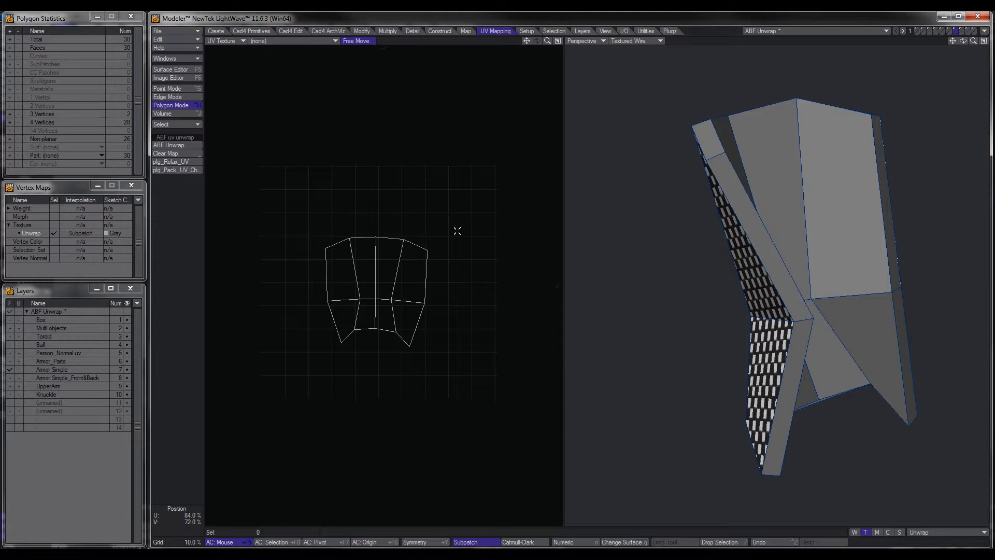
Clear the UV map from the plate's faces and select seam edges along its sides
{"action": "left_click", "coordinate": [166, 153]}
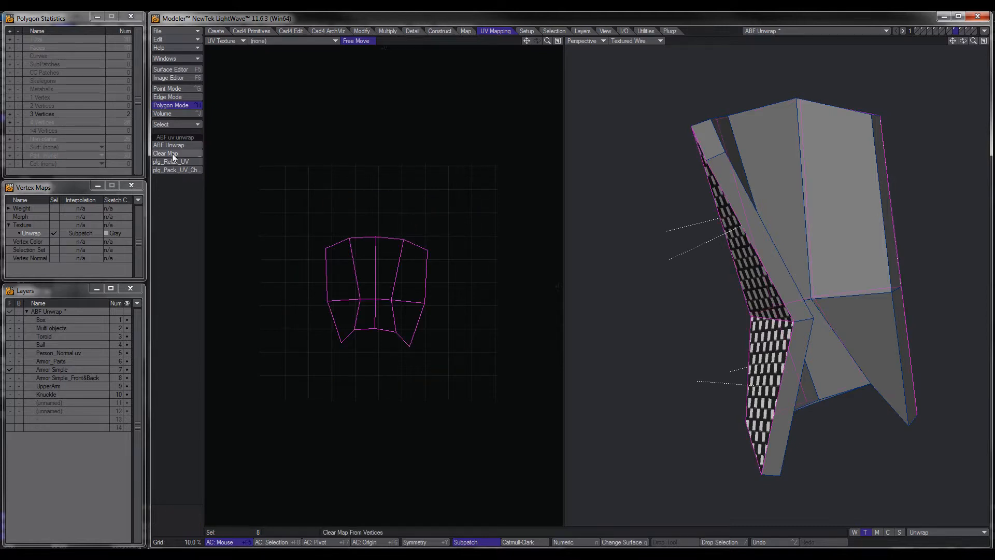
{"action": "left_click", "coordinate": [165, 153]}
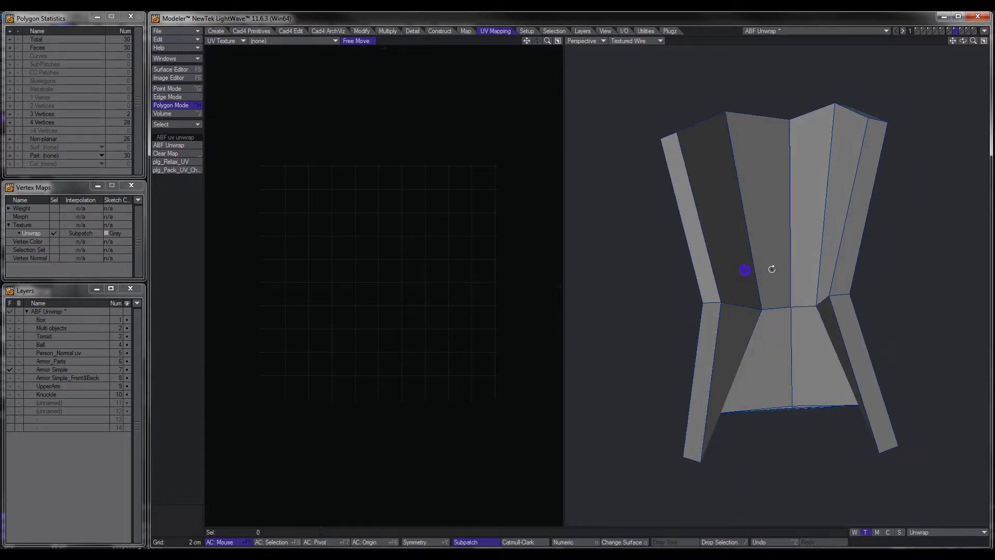
{"action": "left_click", "coordinate": [168, 97]}
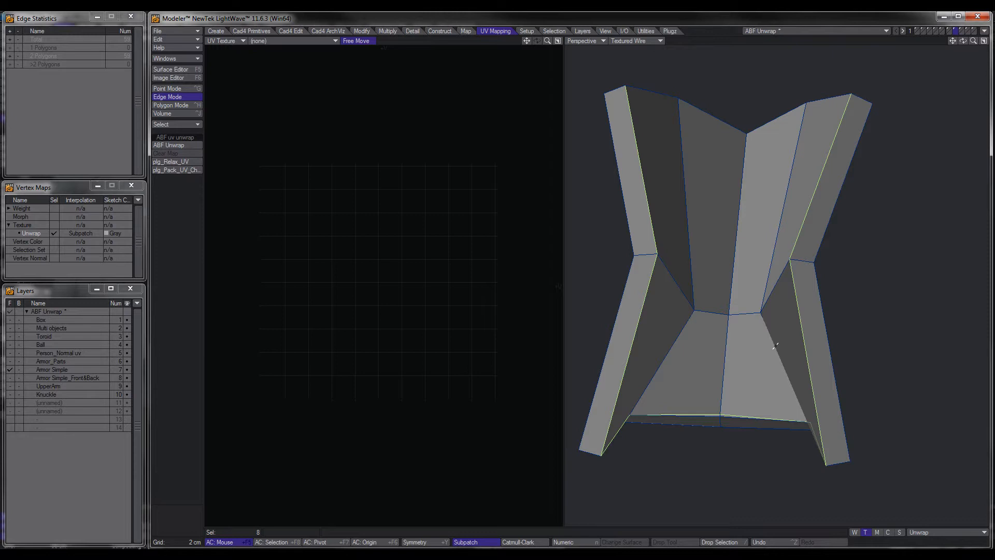
{"action": "mouse_move", "coordinate": [831, 224]}
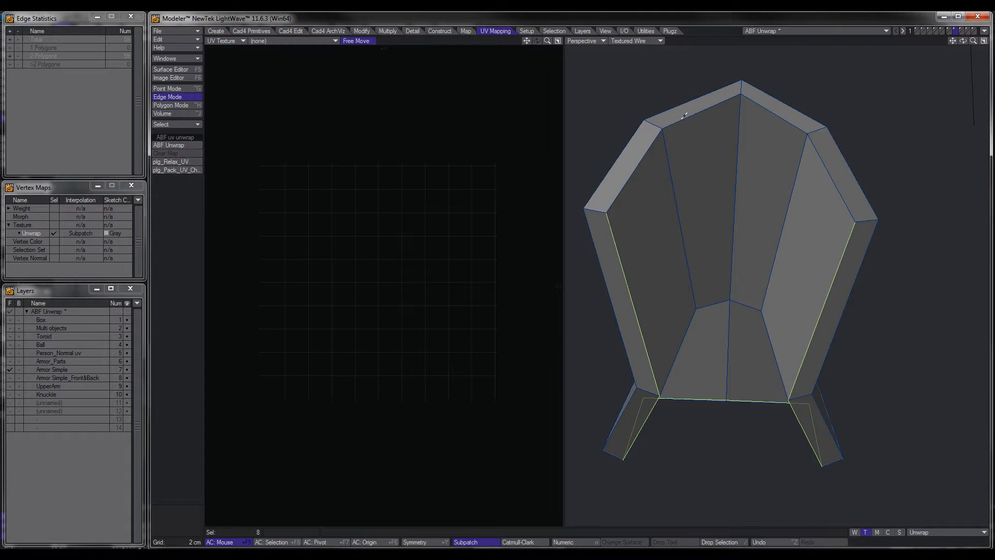
{"action": "mouse_move", "coordinate": [789, 375]}
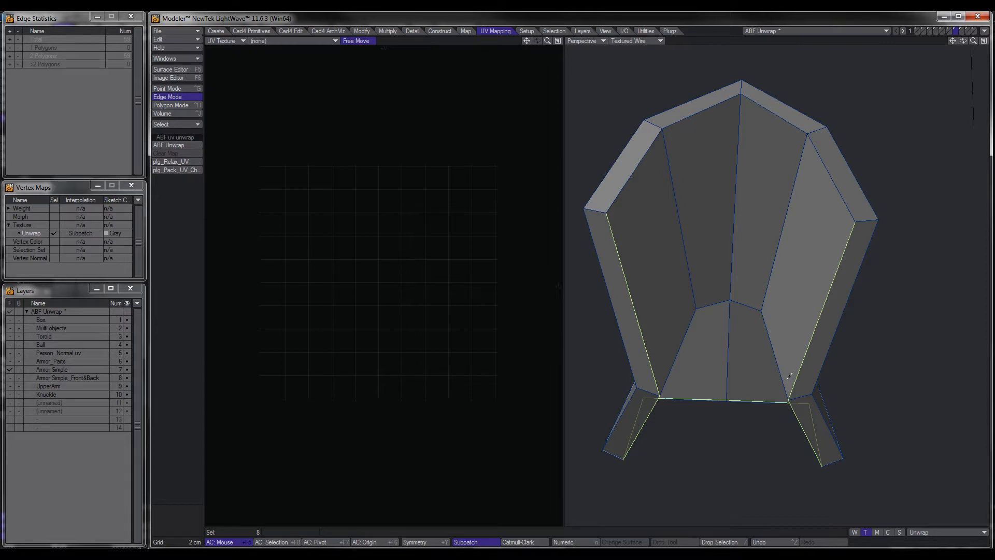
{"action": "mouse_move", "coordinate": [742, 275]}
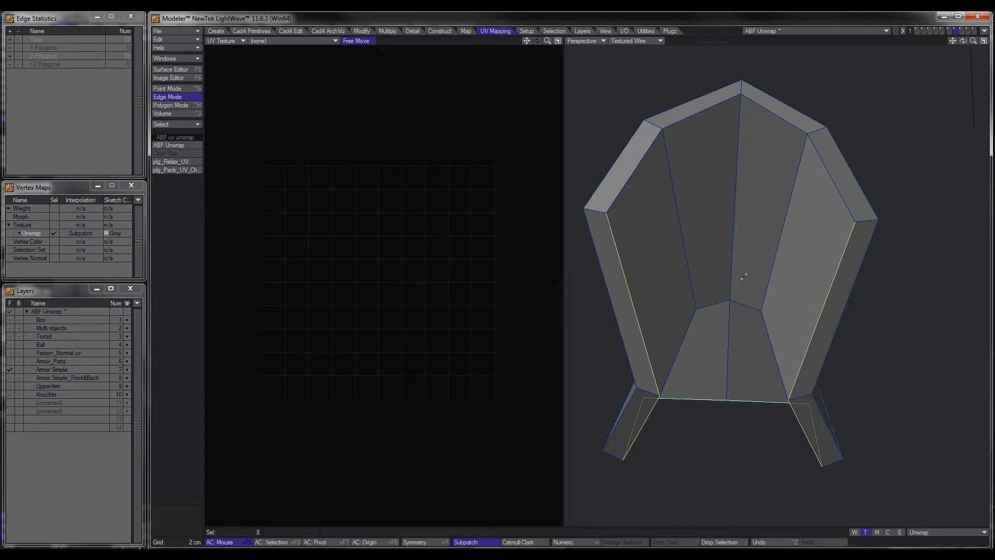
{"action": "left_click_drag", "start_coordinate": [742, 275], "coordinate": [829, 326]}
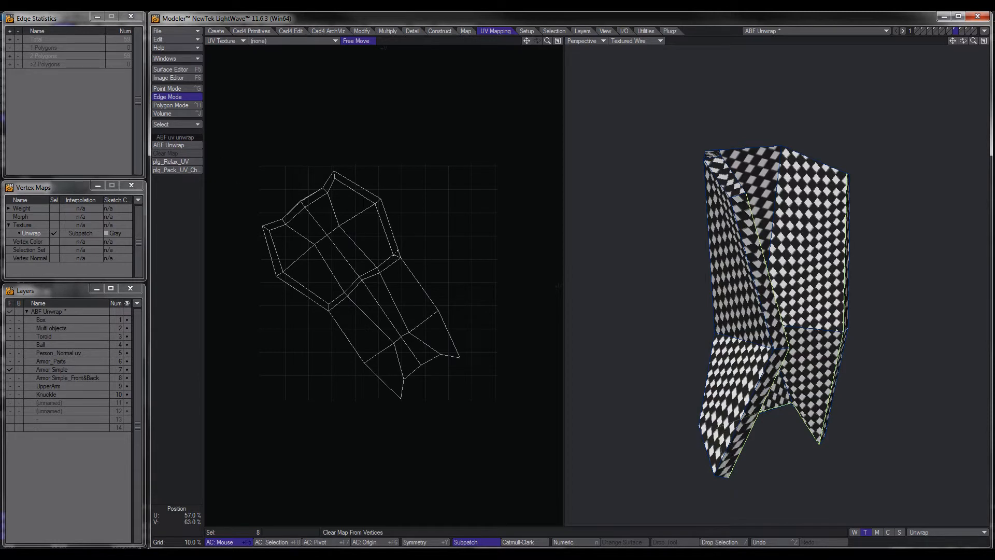
Select the plate's lower faces in Polygon mode and move their UVs into position
{"action": "left_click", "coordinate": [170, 105]}
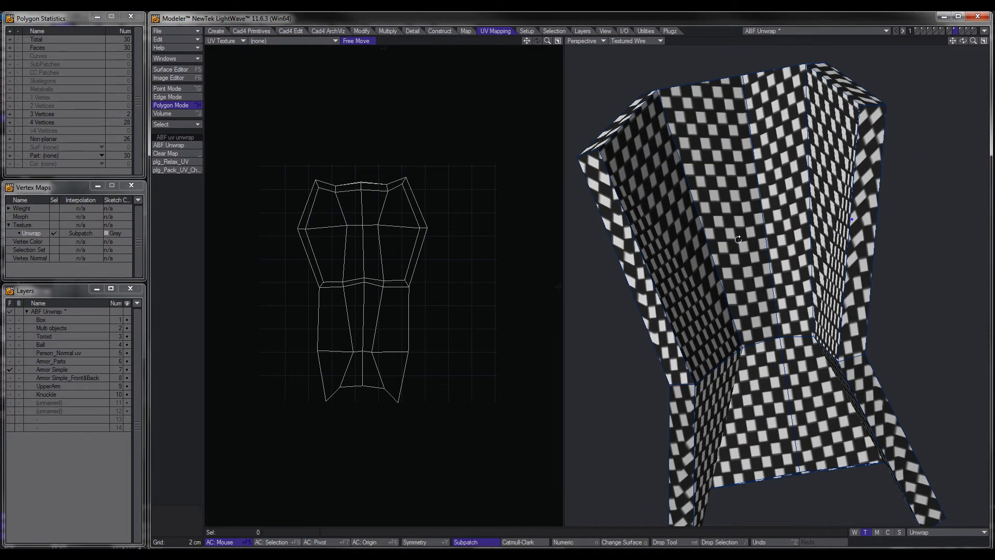
{"action": "left_click_drag", "start_coordinate": [738, 239], "coordinate": [705, 304]}
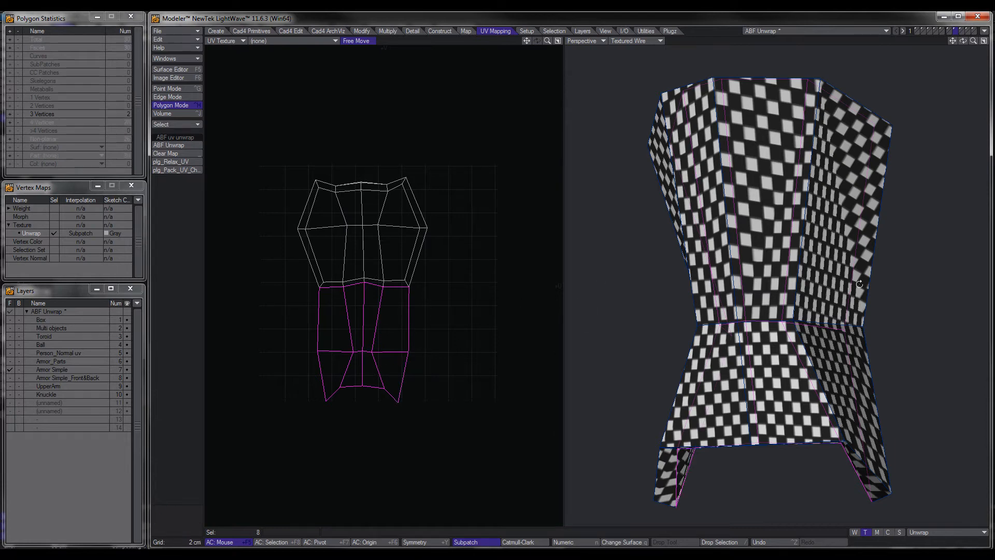
{"action": "left_click_drag", "start_coordinate": [860, 284], "coordinate": [818, 298]}
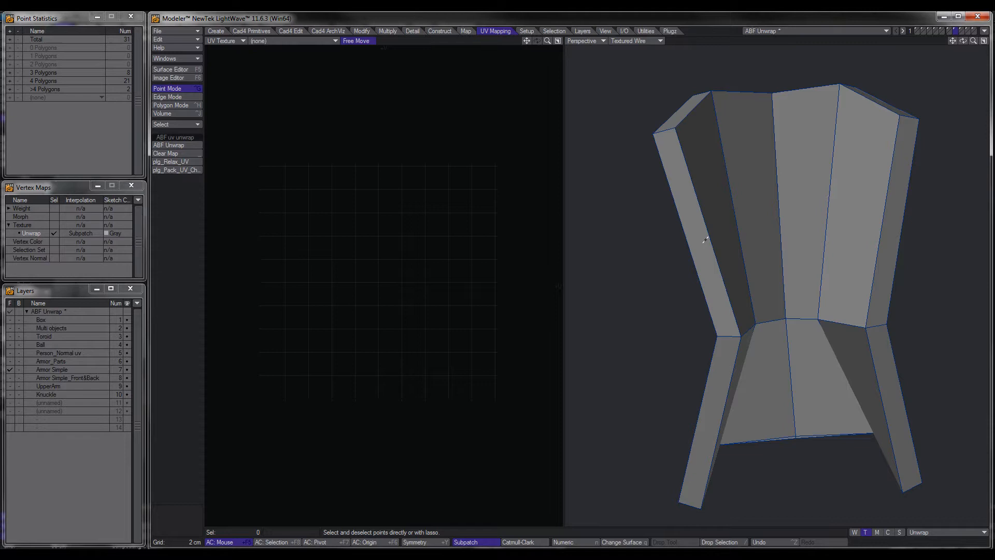
Add seam edges, re-unwrap into two UV islands and reposition one island beside the other
{"action": "left_click", "coordinate": [168, 96]}
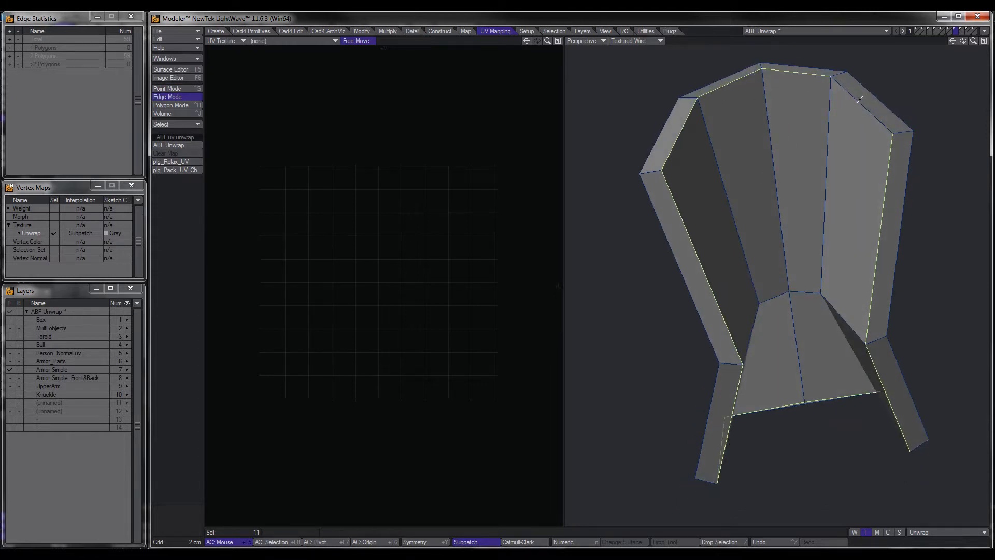
{"action": "left_click", "coordinate": [169, 145]}
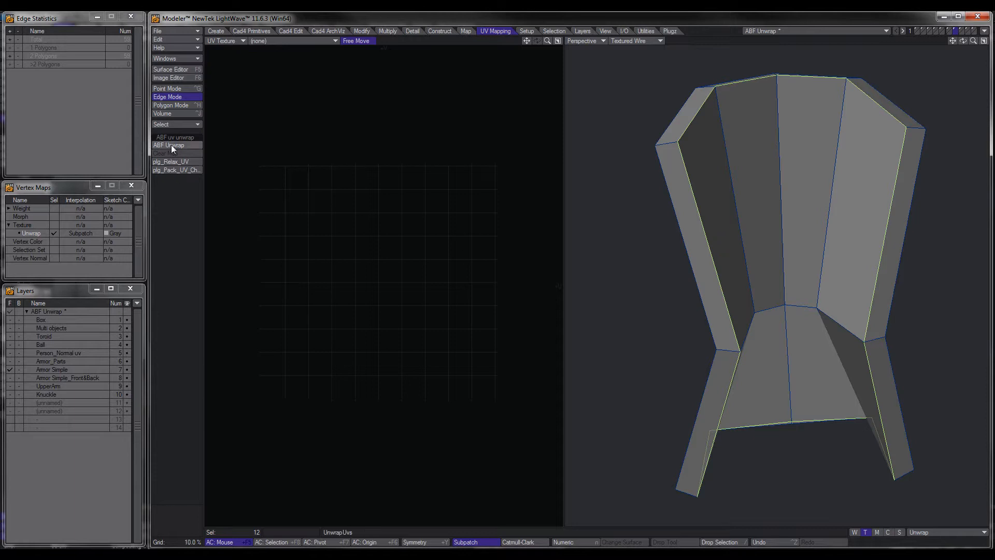
{"action": "left_click", "coordinate": [168, 145]}
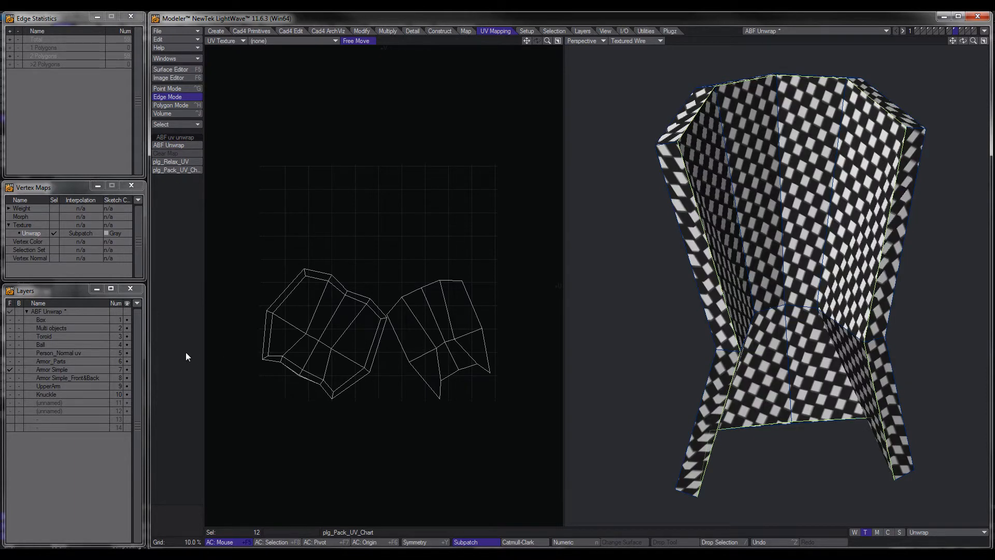
{"action": "left_click", "coordinate": [171, 105]}
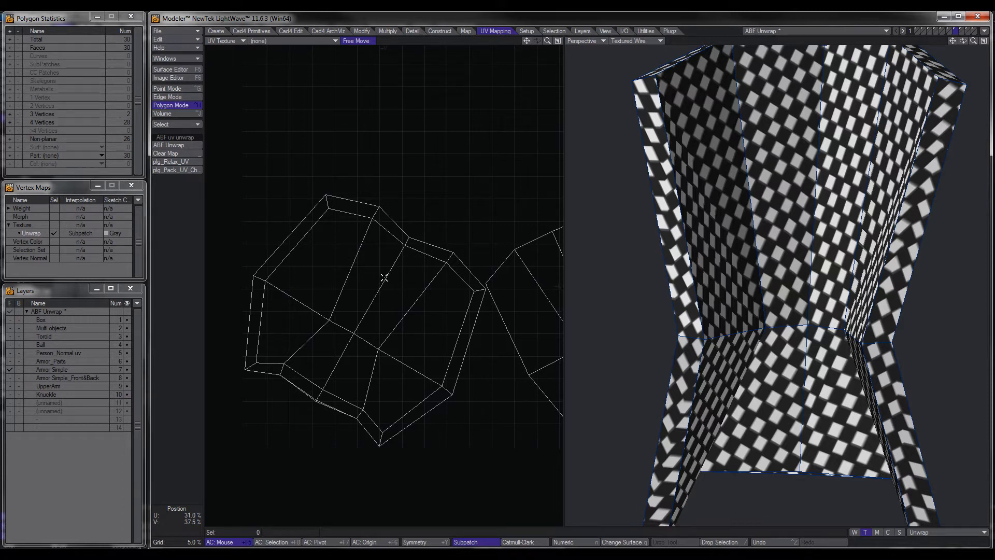
{"action": "left_click_drag", "start_coordinate": [383, 278], "coordinate": [433, 293]}
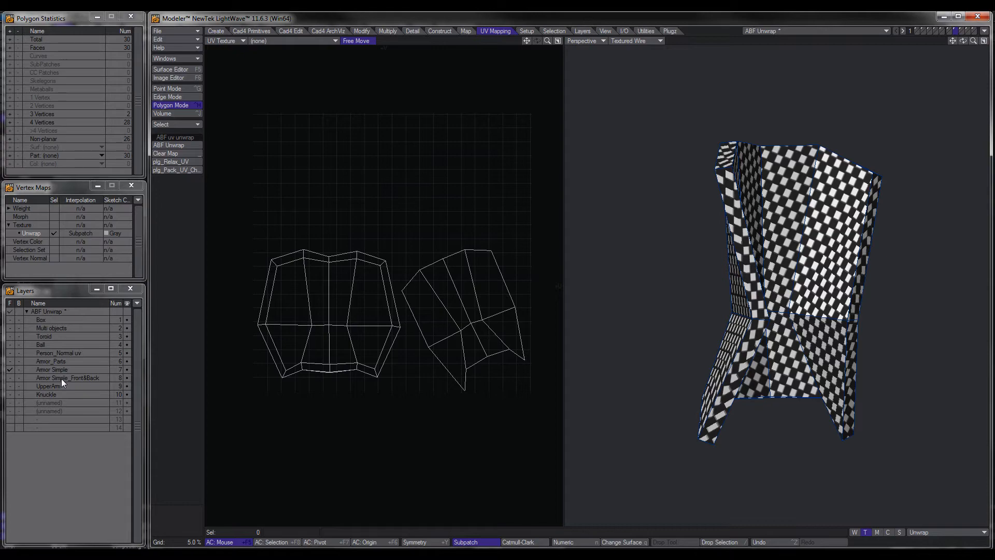
Activate the UpperArm layer and select the edge loop around its opening as a seam
{"action": "left_click", "coordinate": [49, 386]}
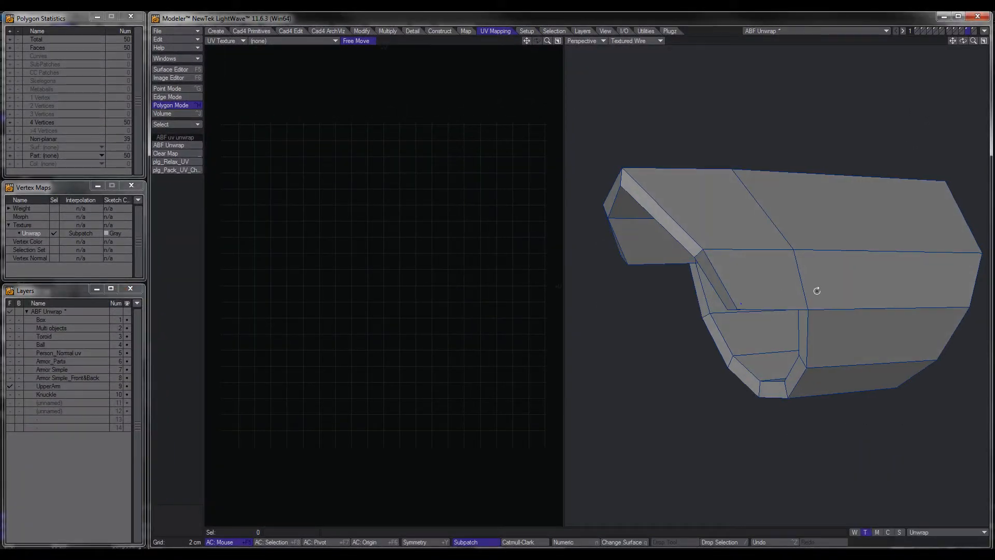
{"action": "left_click_drag", "start_coordinate": [816, 290], "coordinate": [776, 272]}
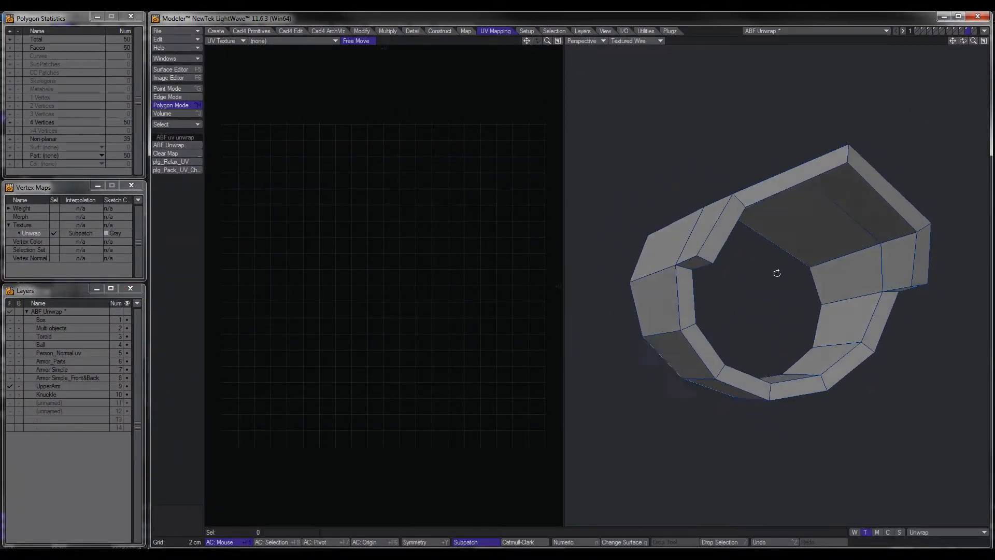
{"action": "left_click", "coordinate": [169, 97]}
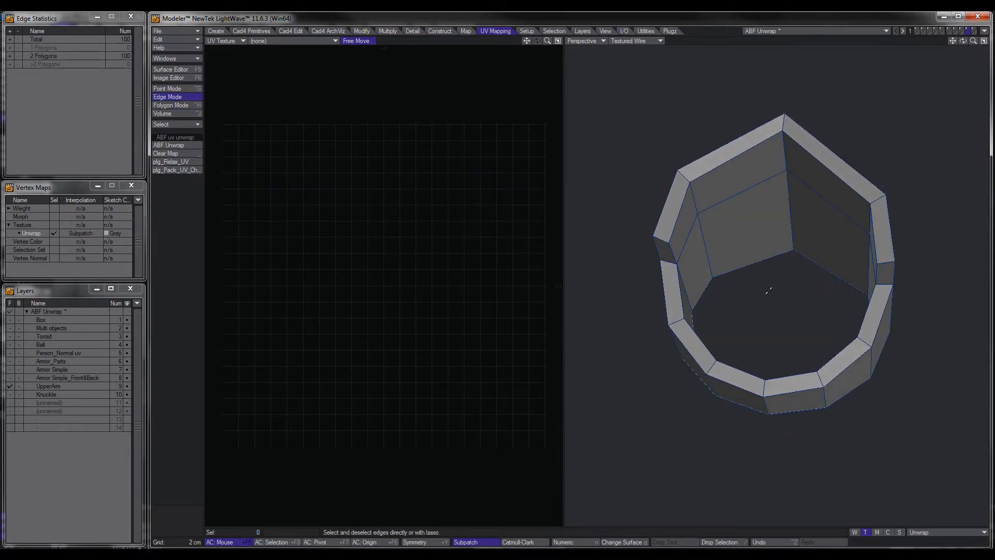
{"action": "left_click_drag", "start_coordinate": [768, 291], "coordinate": [674, 224]}
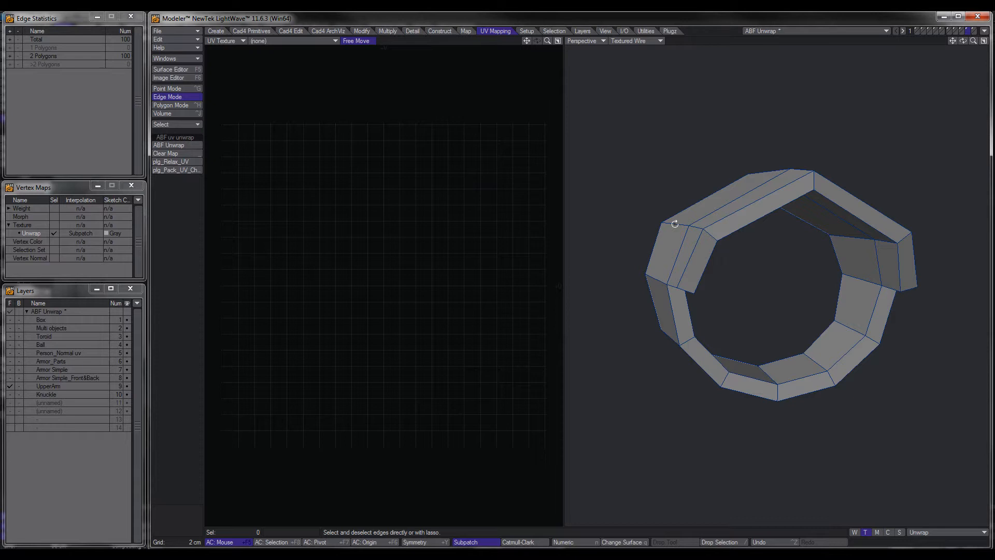
{"action": "left_click_drag", "start_coordinate": [675, 223], "coordinate": [722, 262]}
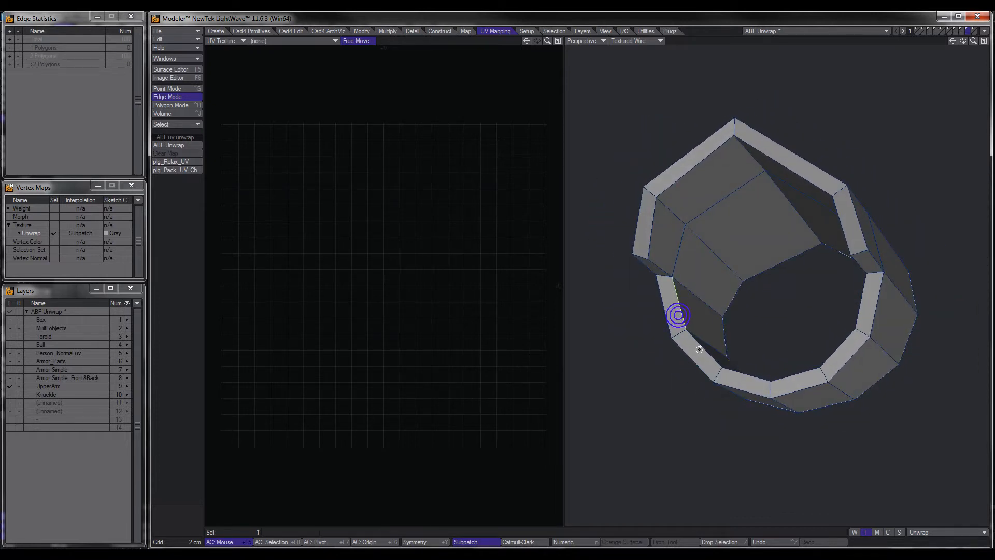
{"action": "left_click_drag", "start_coordinate": [678, 315], "coordinate": [708, 357]}
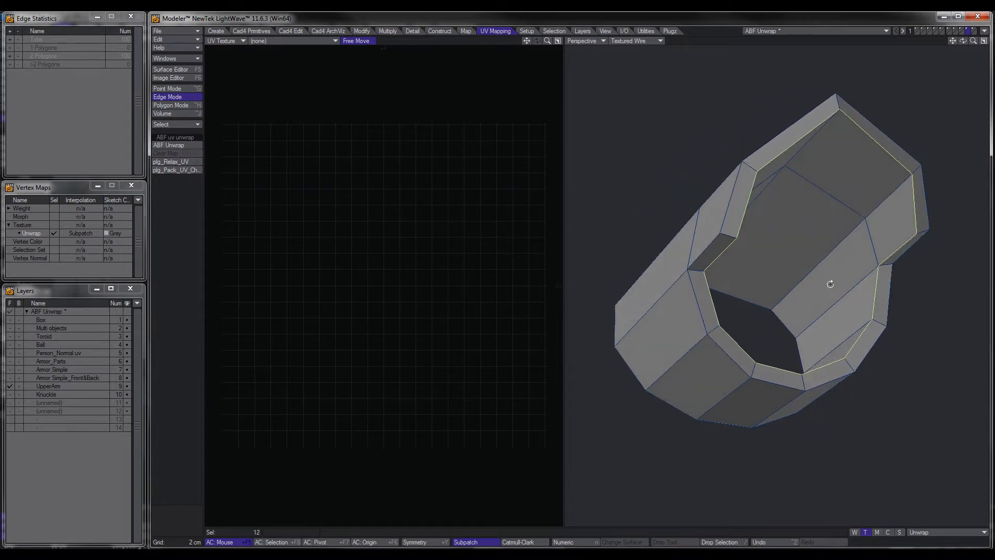
Add the top seam edges and ABF-unwrap the UpperArm along the selected seams
{"action": "left_click_drag", "start_coordinate": [830, 284], "coordinate": [783, 216]}
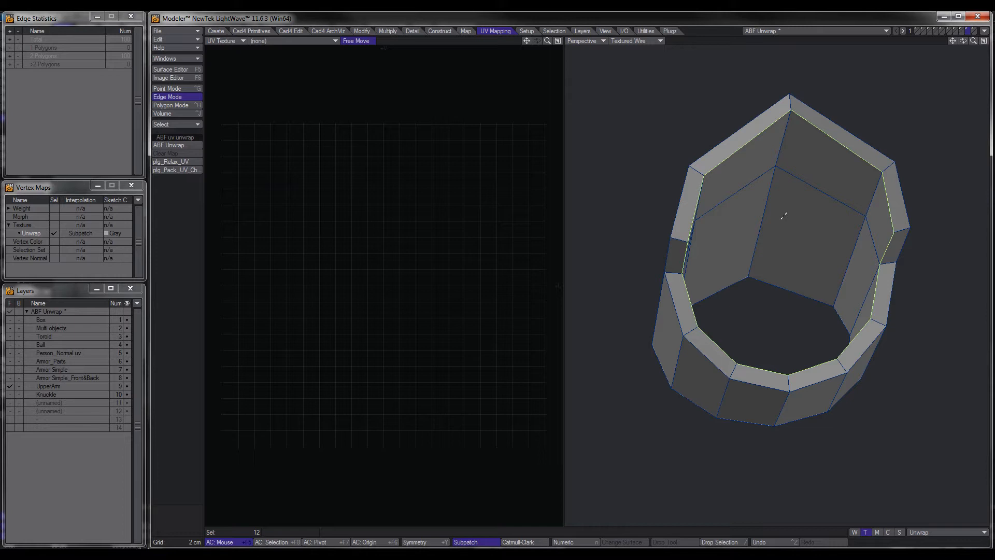
{"action": "mouse_move", "coordinate": [828, 353]}
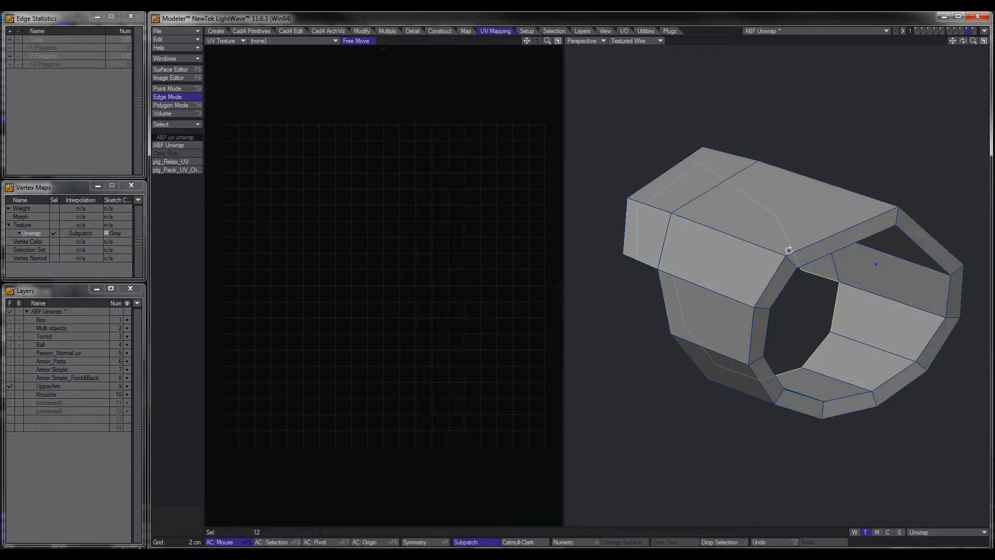
{"action": "left_click_drag", "start_coordinate": [789, 249], "coordinate": [900, 214]}
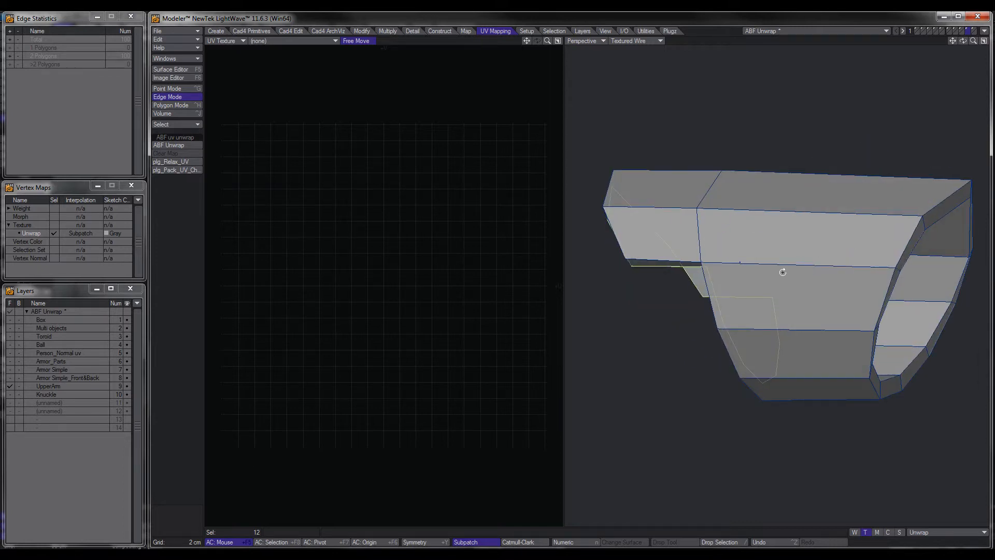
{"action": "left_click_drag", "start_coordinate": [783, 271], "coordinate": [784, 360]}
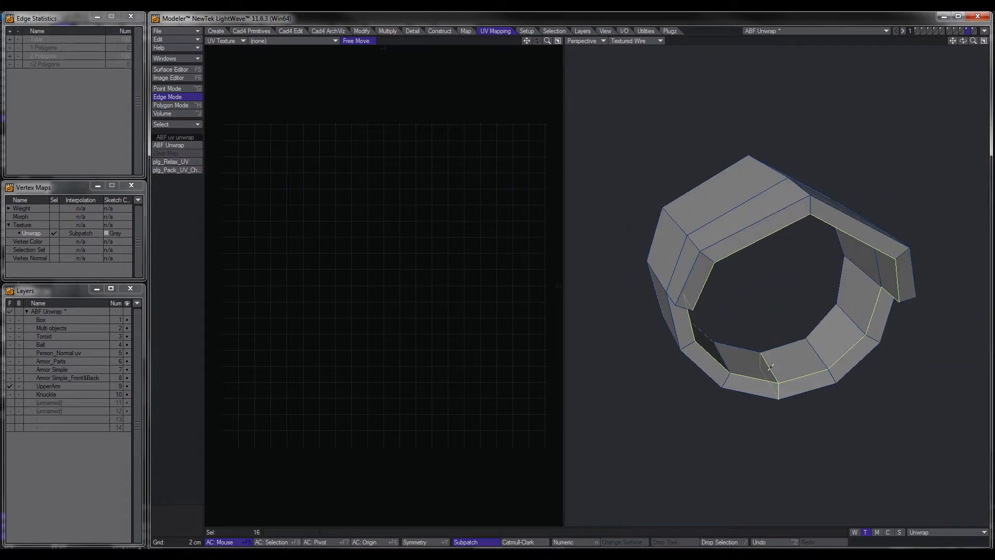
{"action": "left_click", "coordinate": [169, 145]}
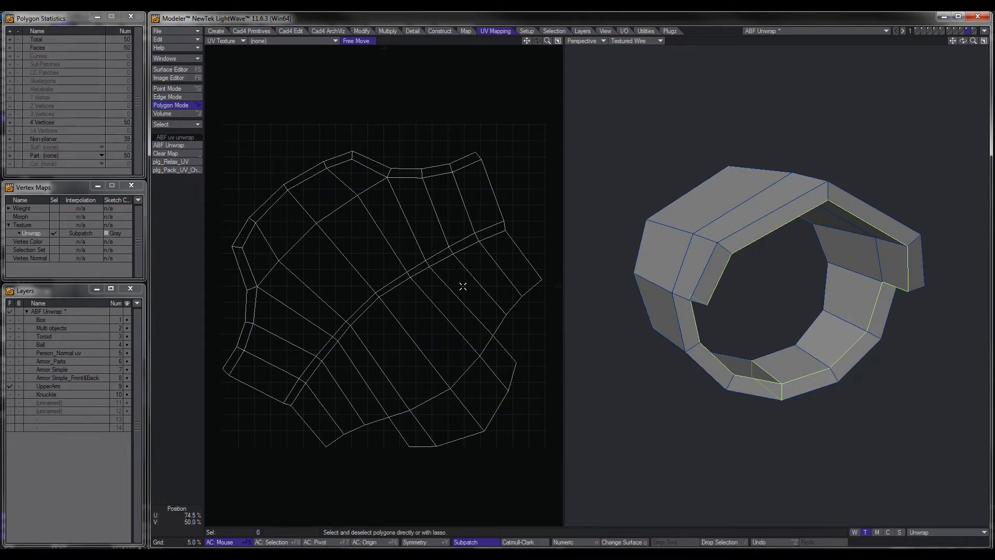
Rotate the UpperArm UV island upright and scale it to fit the UV grid
{"action": "left_click_drag", "start_coordinate": [462, 286], "coordinate": [417, 271]}
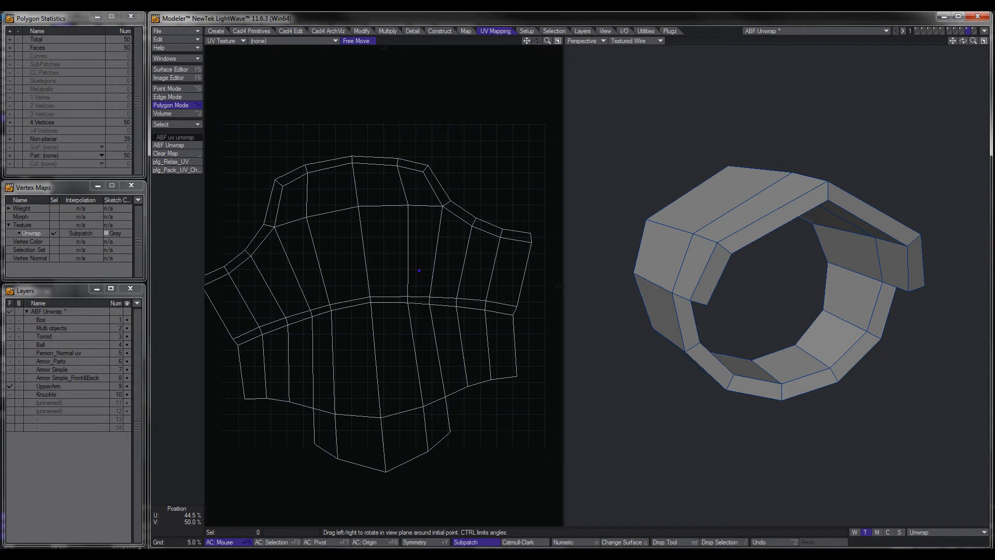
{"action": "left_click_drag", "start_coordinate": [416, 271], "coordinate": [366, 283]}
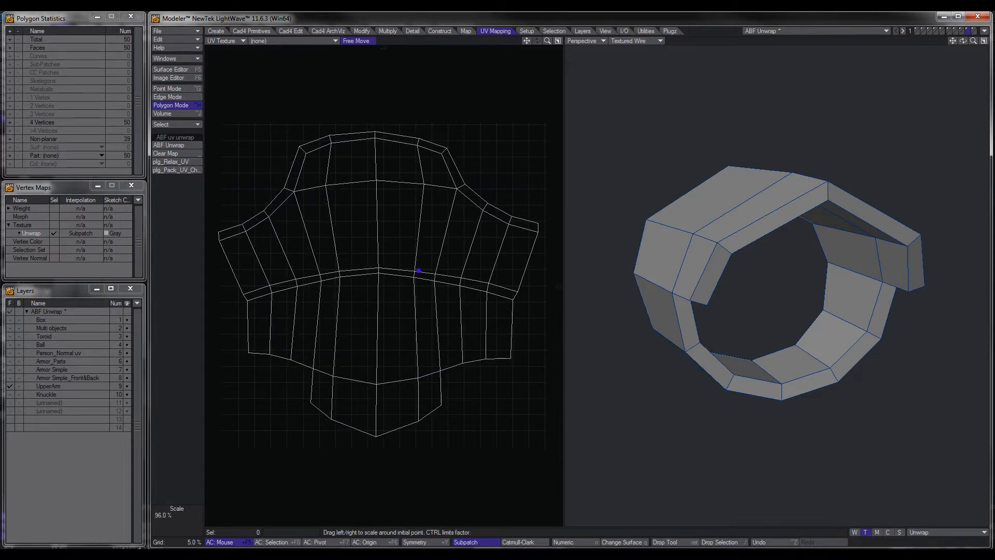
{"action": "left_click_drag", "start_coordinate": [418, 269], "coordinate": [418, 266]}
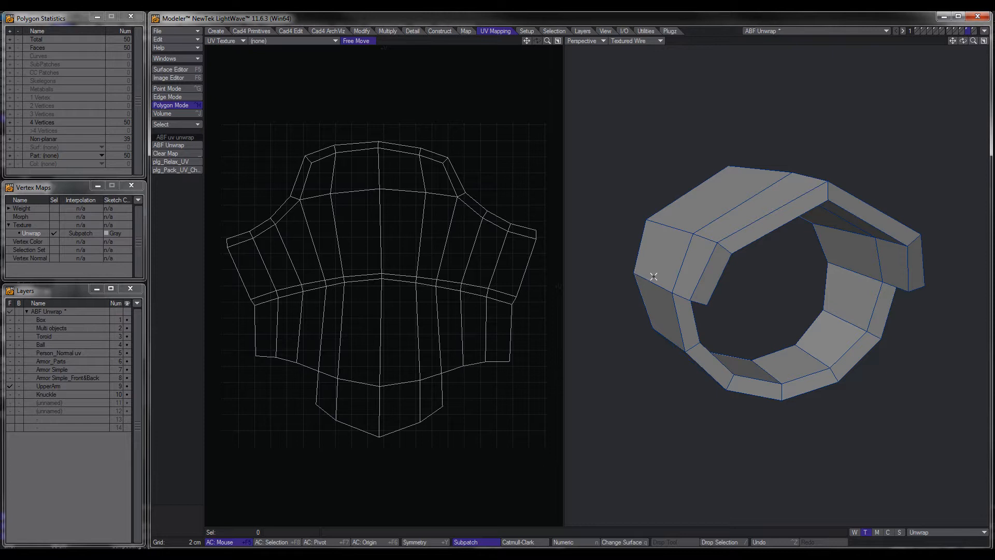
Map Colour_UV_Checker.jpg onto the UpperArm colour with UV projection through the Unwrap map
{"action": "left_click", "coordinate": [168, 69]}
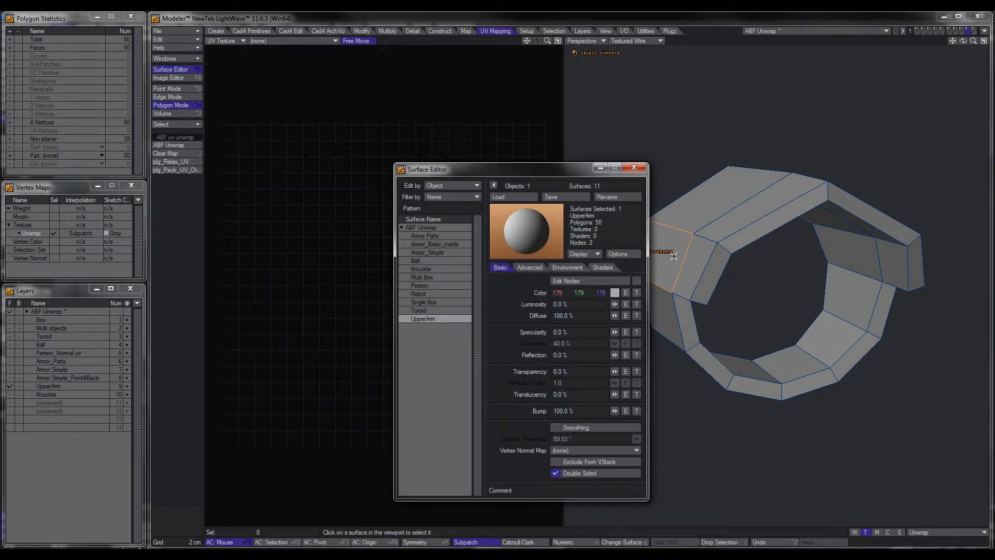
{"action": "left_click", "coordinate": [636, 292]}
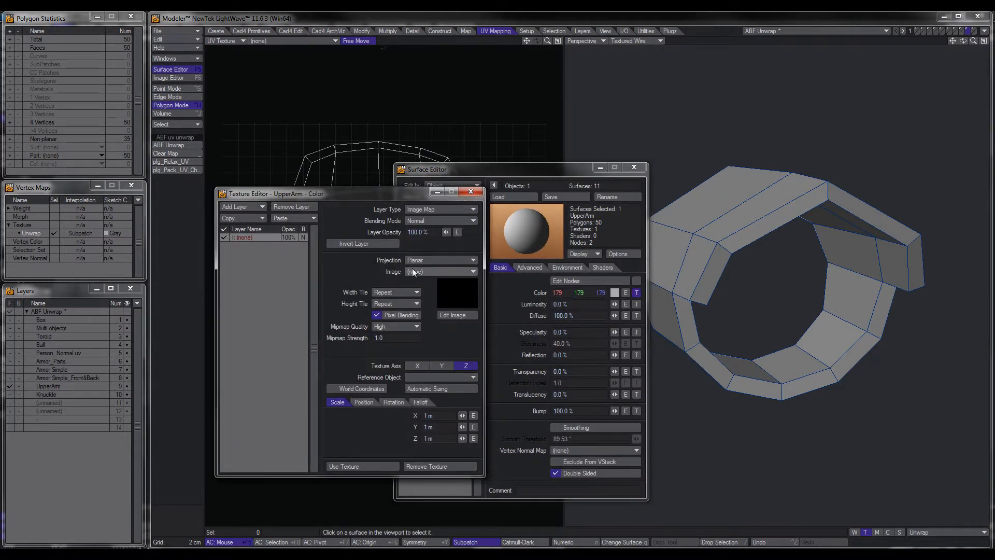
{"action": "left_click", "coordinate": [440, 260]}
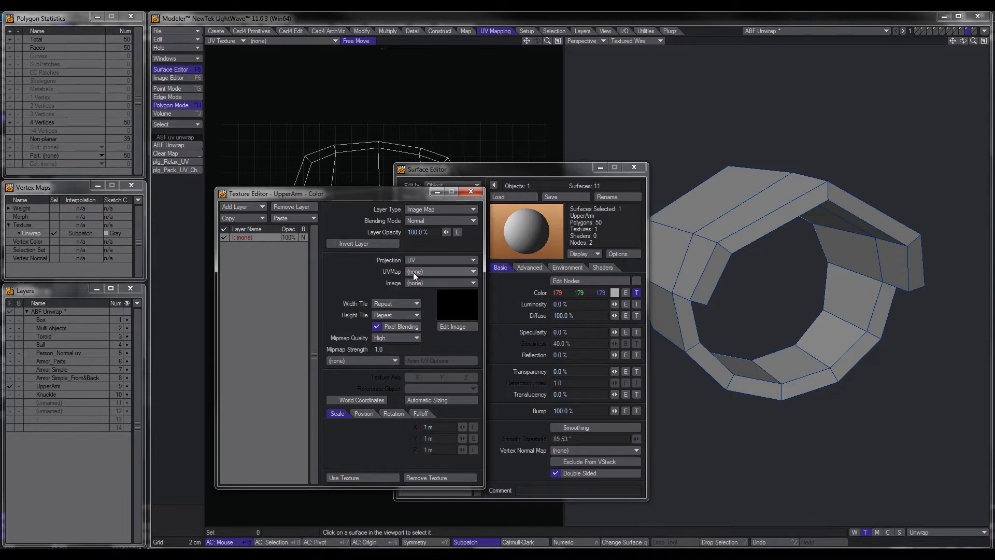
{"action": "left_click", "coordinate": [440, 271]}
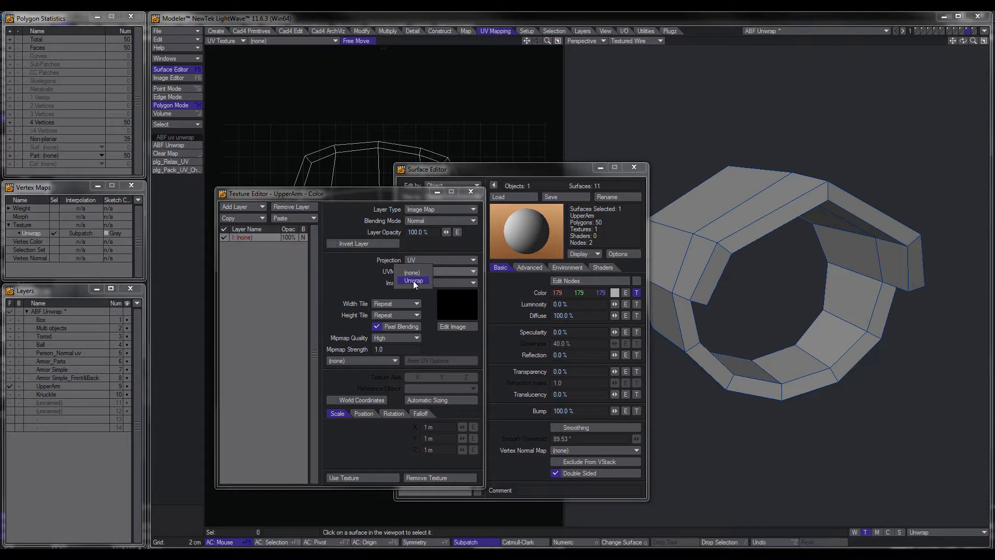
{"action": "left_click", "coordinate": [414, 281]}
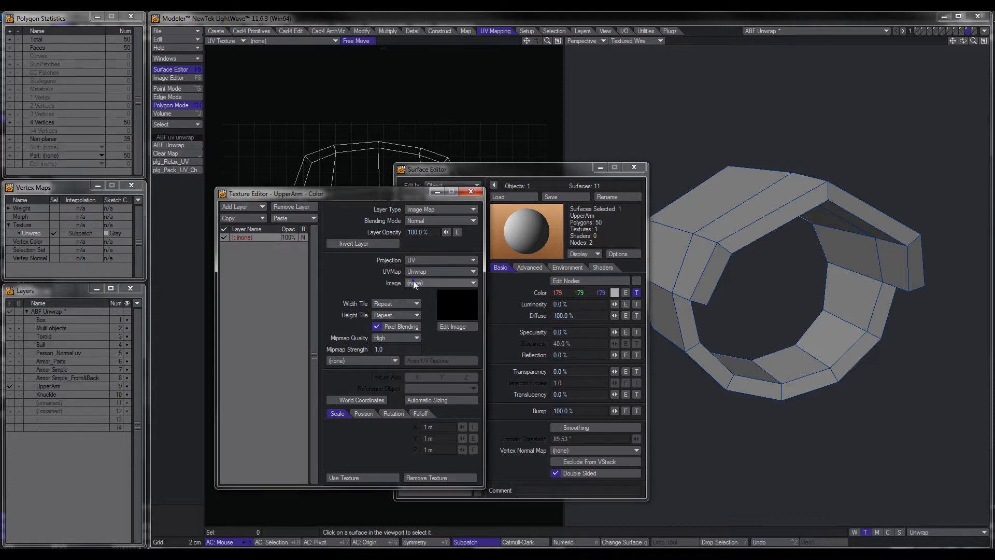
{"action": "left_click", "coordinate": [439, 282]}
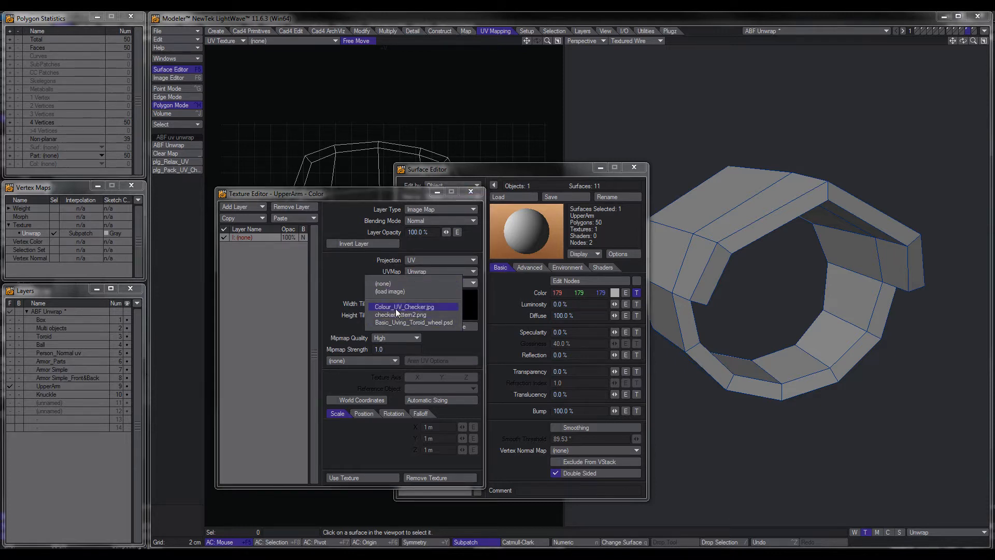
{"action": "left_click", "coordinate": [401, 315]}
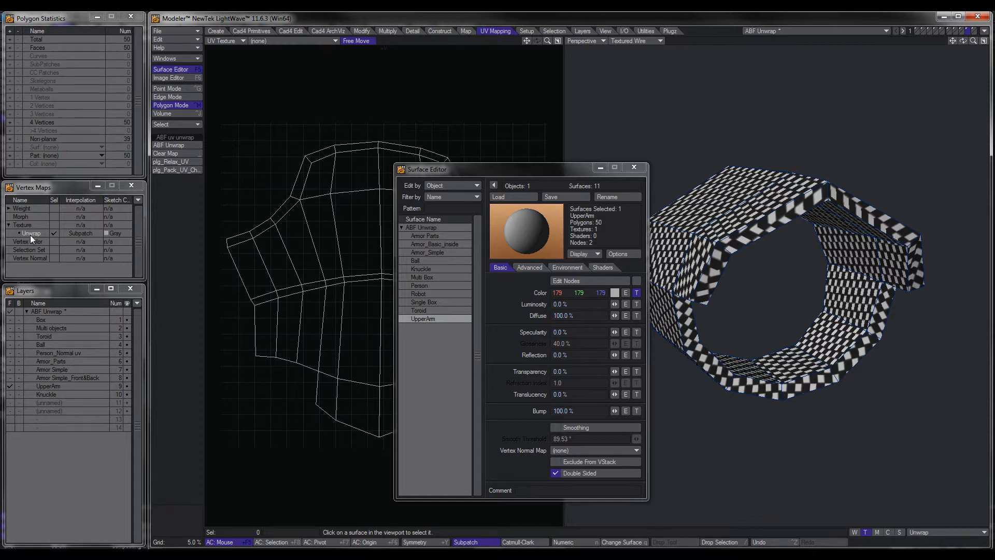
{"action": "mouse_move", "coordinate": [56, 239]}
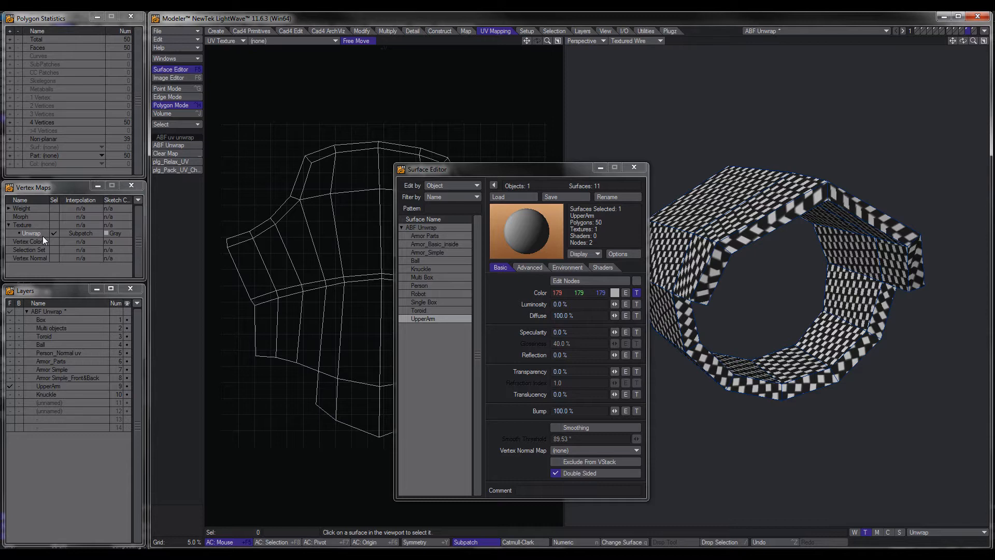
{"action": "mouse_move", "coordinate": [634, 176]}
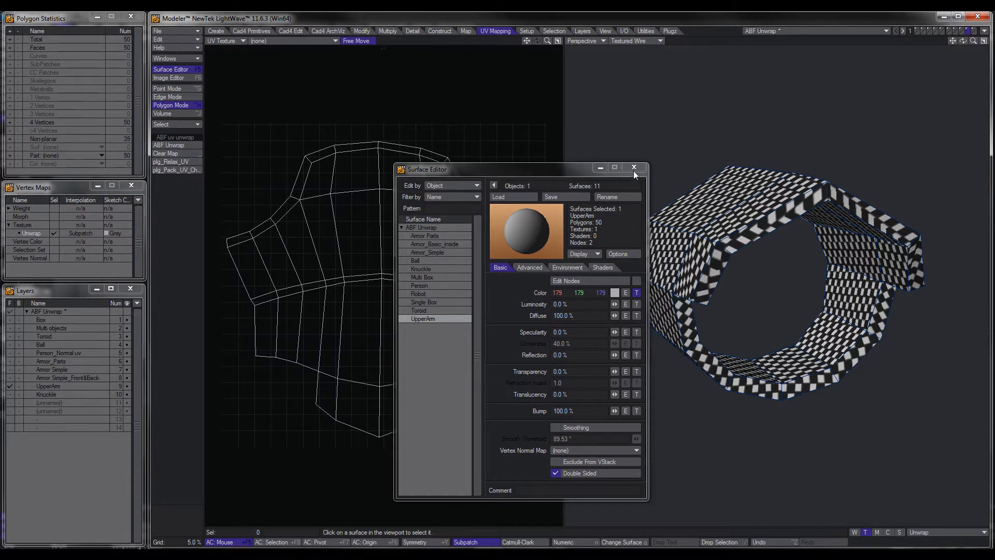
{"action": "left_click", "coordinate": [633, 168]}
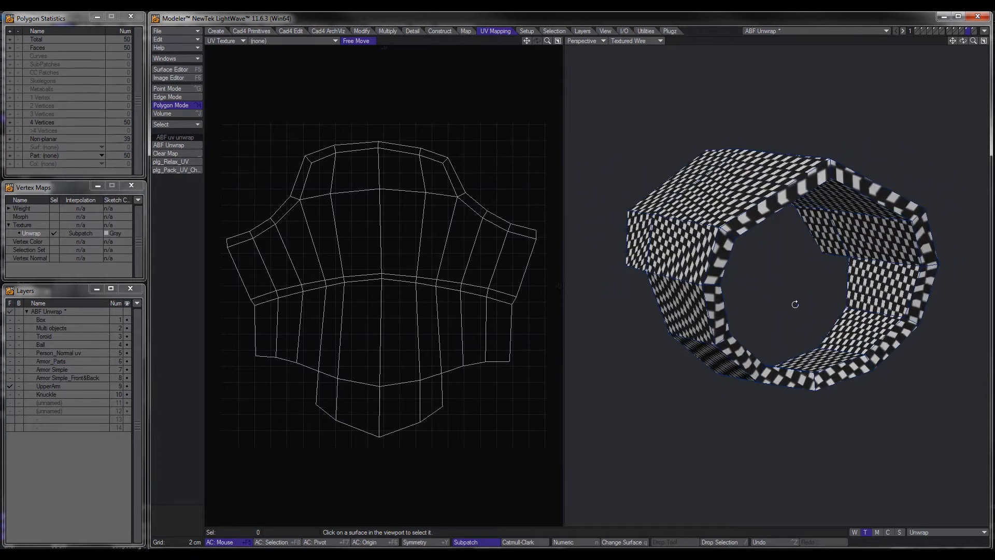
{"action": "left_click_drag", "start_coordinate": [795, 305], "coordinate": [753, 298]}
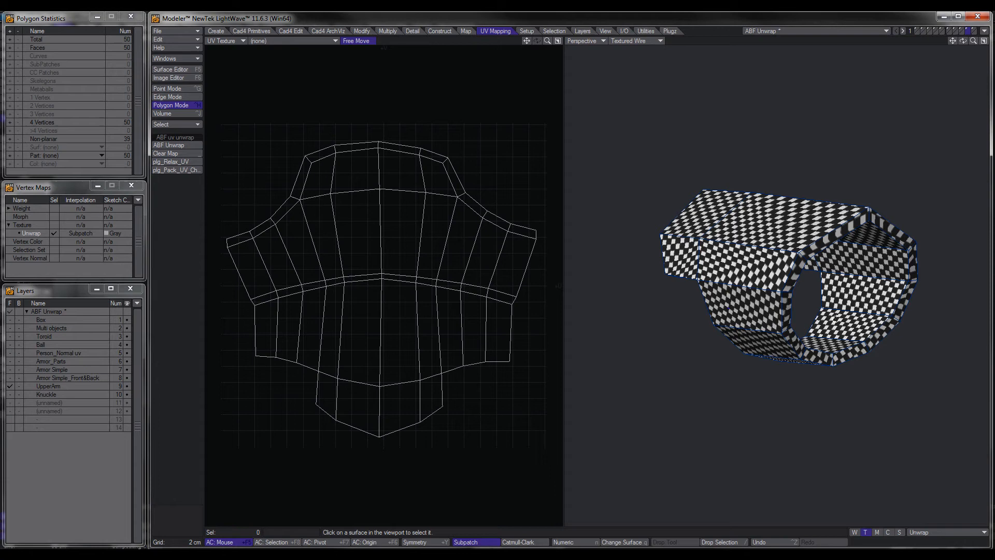
{"action": "left_click_drag", "start_coordinate": [786, 254], "coordinate": [799, 298]}
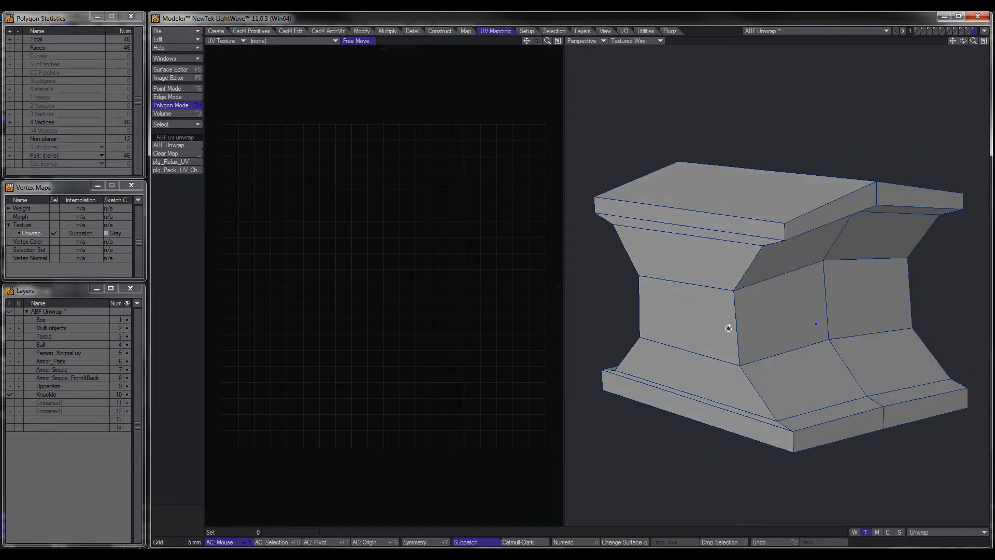
Inspect the Knuckle from several sides and switch to edge selection mode
{"action": "left_click_drag", "start_coordinate": [728, 329], "coordinate": [753, 261]}
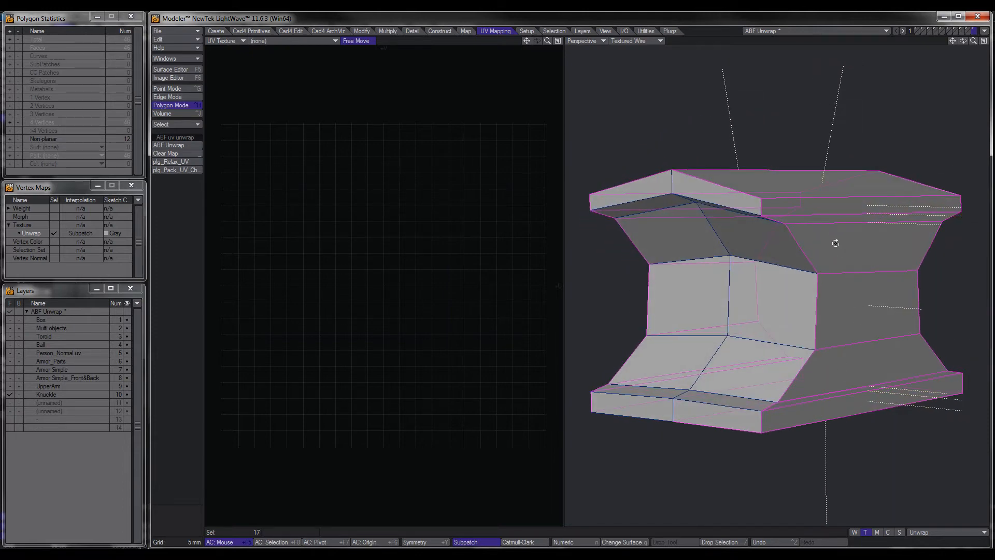
{"action": "left_click_drag", "start_coordinate": [835, 242], "coordinate": [739, 200]}
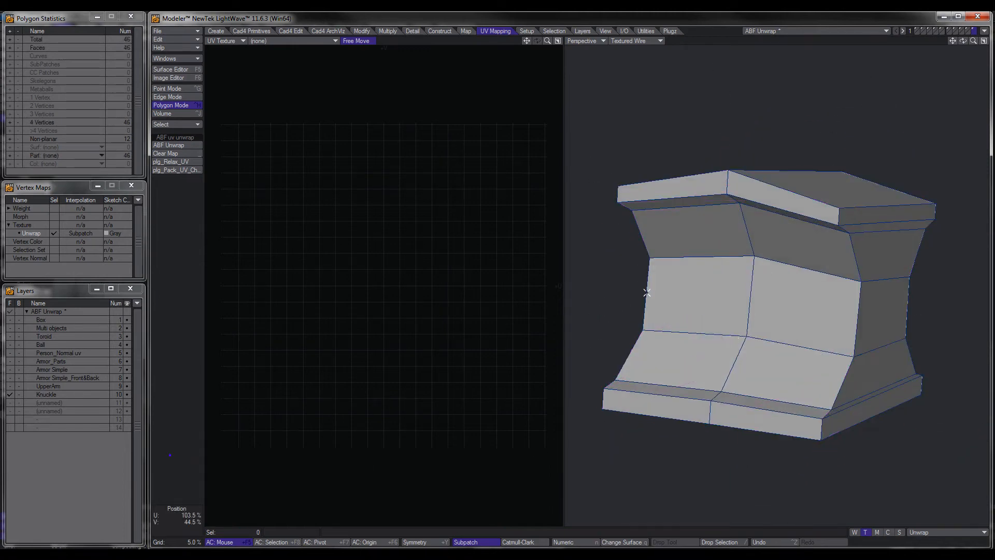
{"action": "left_click_drag", "start_coordinate": [646, 292], "coordinate": [819, 343]}
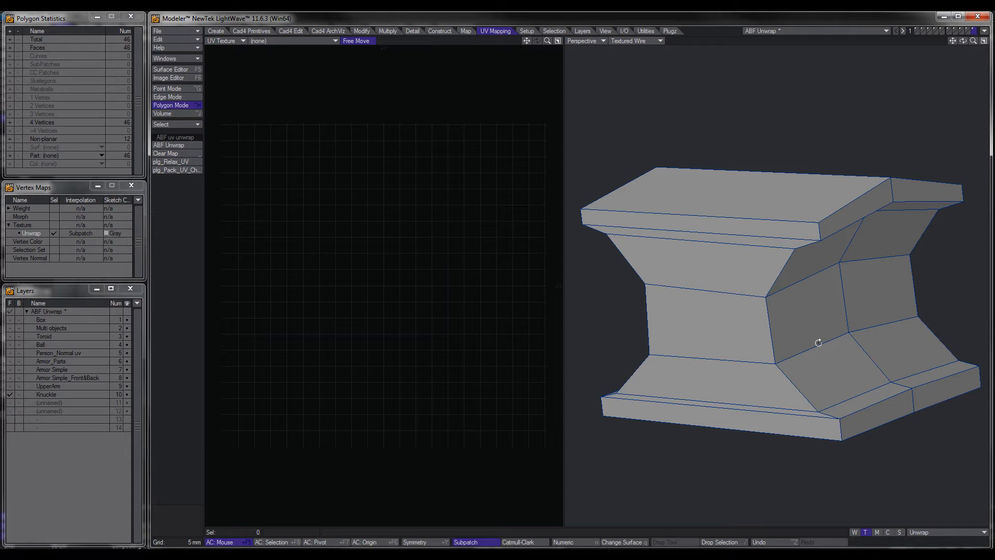
{"action": "left_click_drag", "start_coordinate": [818, 342], "coordinate": [850, 320]}
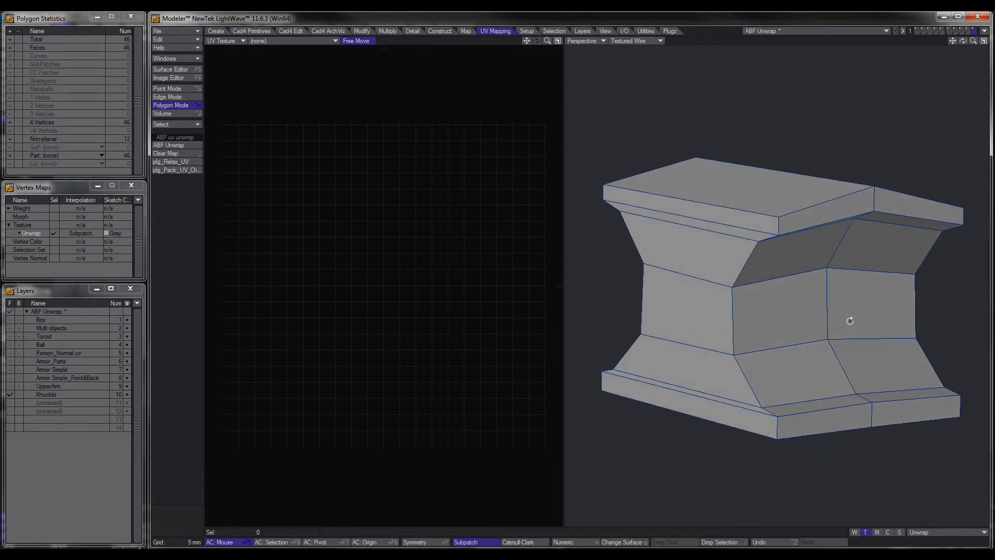
{"action": "left_click", "coordinate": [169, 88]}
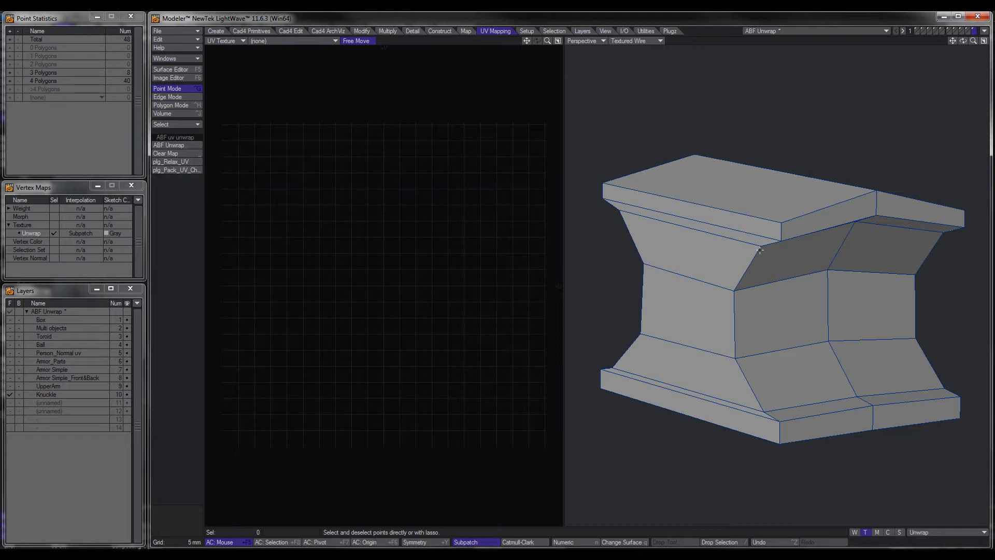
{"action": "mouse_move", "coordinate": [694, 193]}
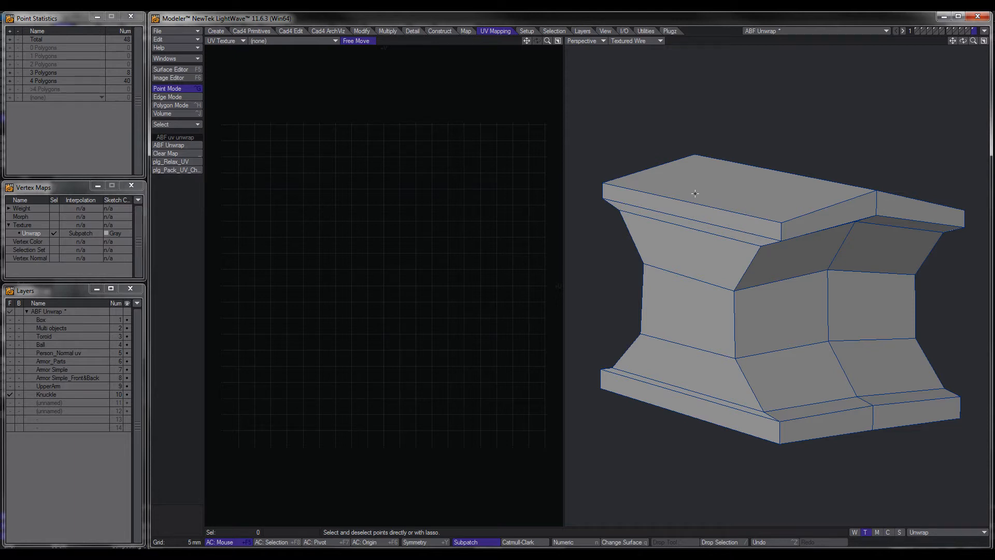
{"action": "left_click", "coordinate": [168, 96]}
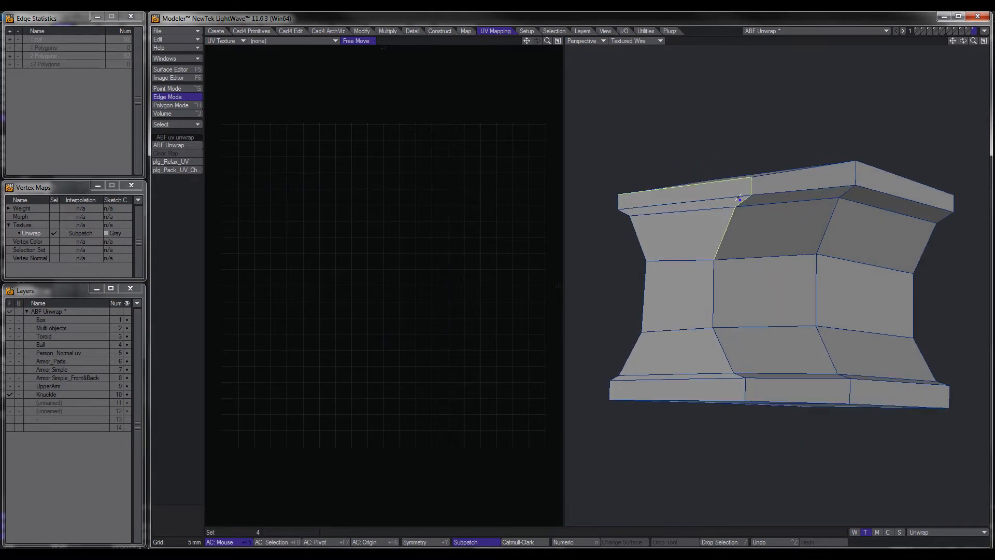
Select seam edges down the Knuckle's front corner and along its back side
{"action": "left_click_drag", "start_coordinate": [738, 199], "coordinate": [746, 279]}
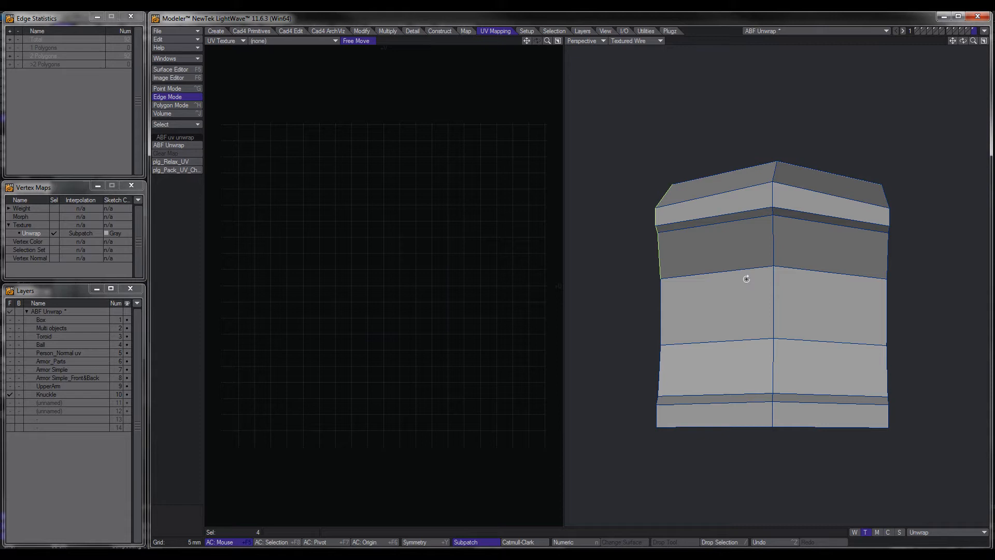
{"action": "left_click_drag", "start_coordinate": [747, 278], "coordinate": [842, 263]}
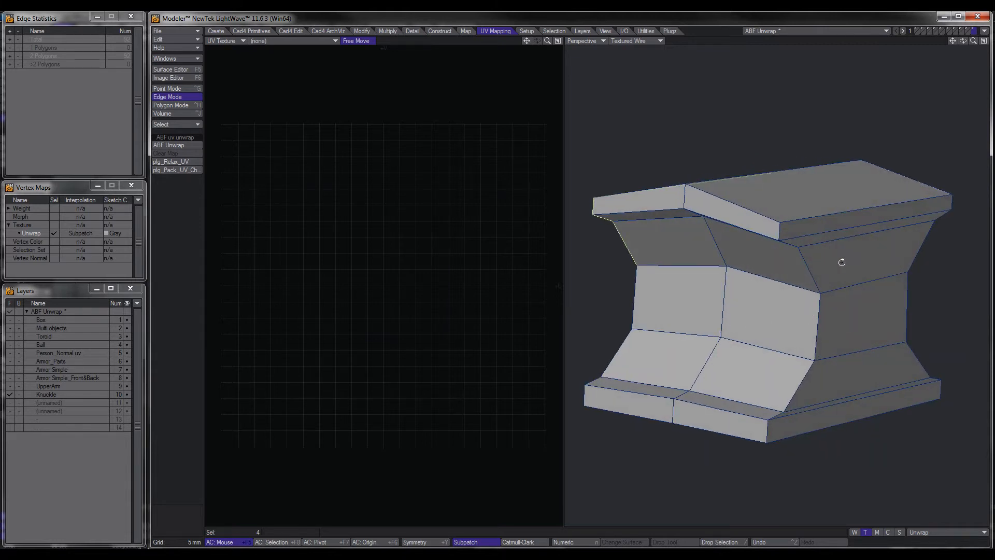
{"action": "left_click_drag", "start_coordinate": [840, 262], "coordinate": [808, 212]}
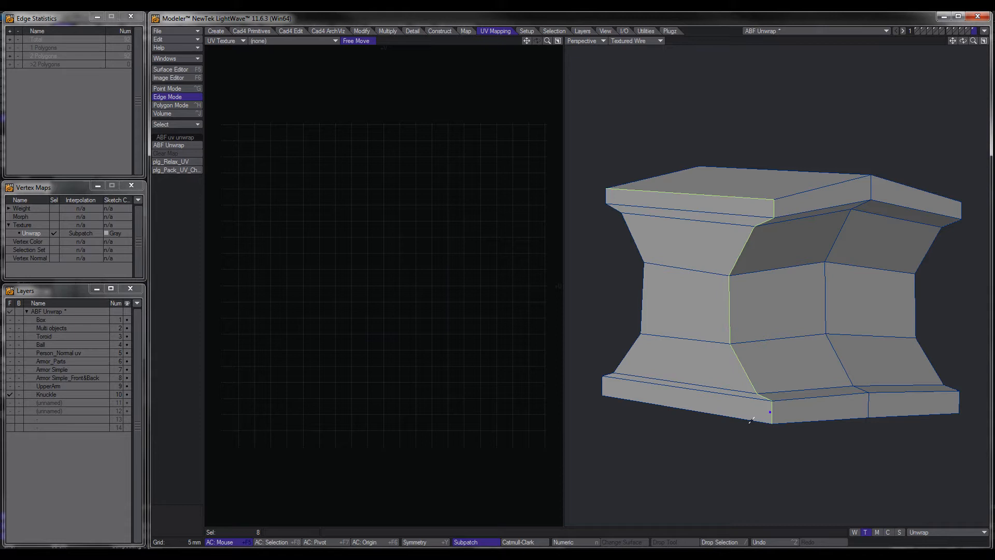
{"action": "left_click_drag", "start_coordinate": [748, 419], "coordinate": [748, 326]}
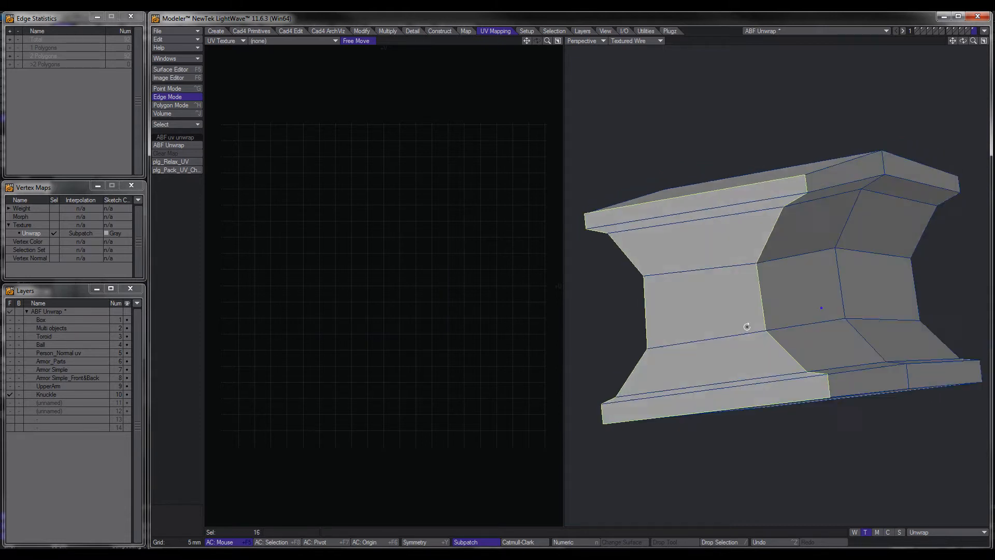
{"action": "left_click_drag", "start_coordinate": [747, 327], "coordinate": [907, 354]}
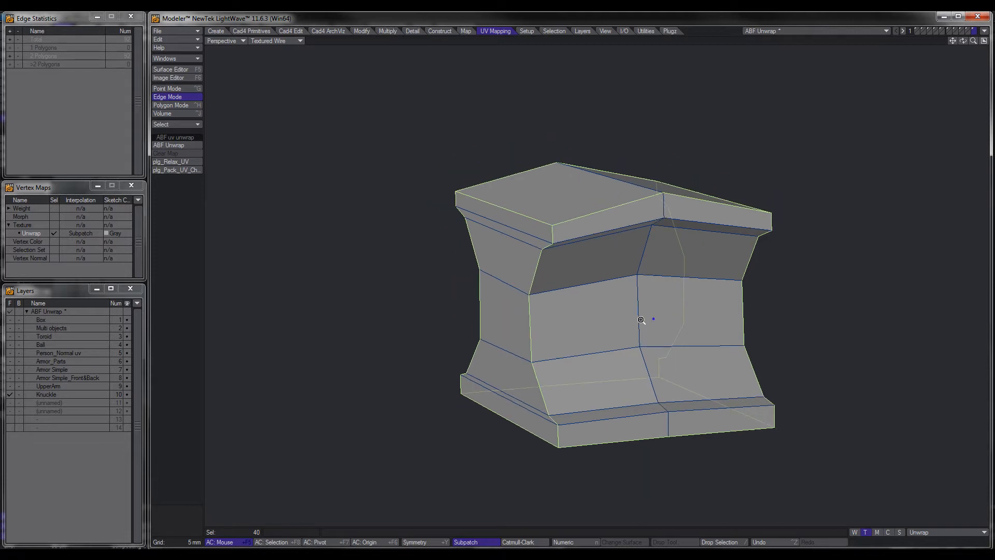
Check the seams from below and both ends, then run a first ABF Unwrap
{"action": "left_click_drag", "start_coordinate": [640, 319], "coordinate": [813, 355]}
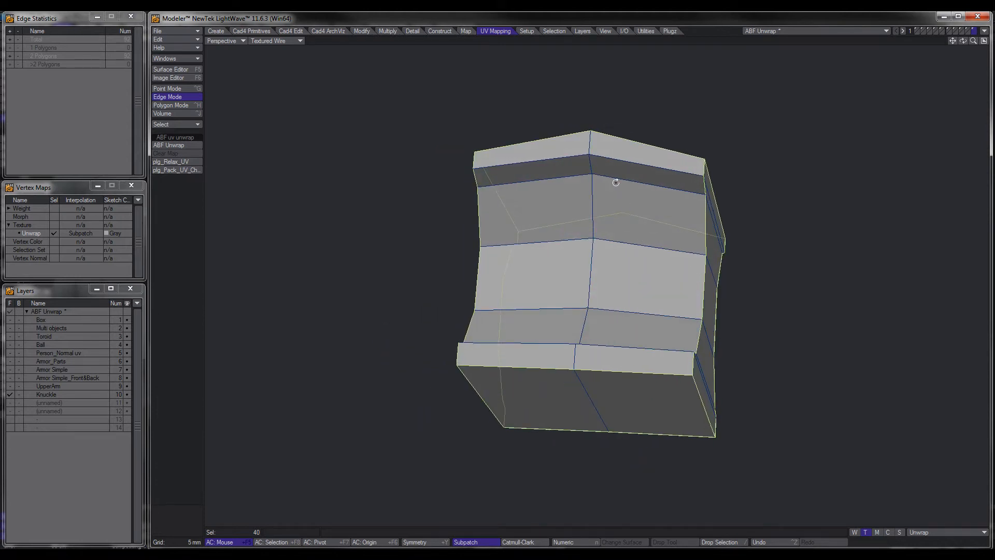
{"action": "mouse_move", "coordinate": [607, 235]}
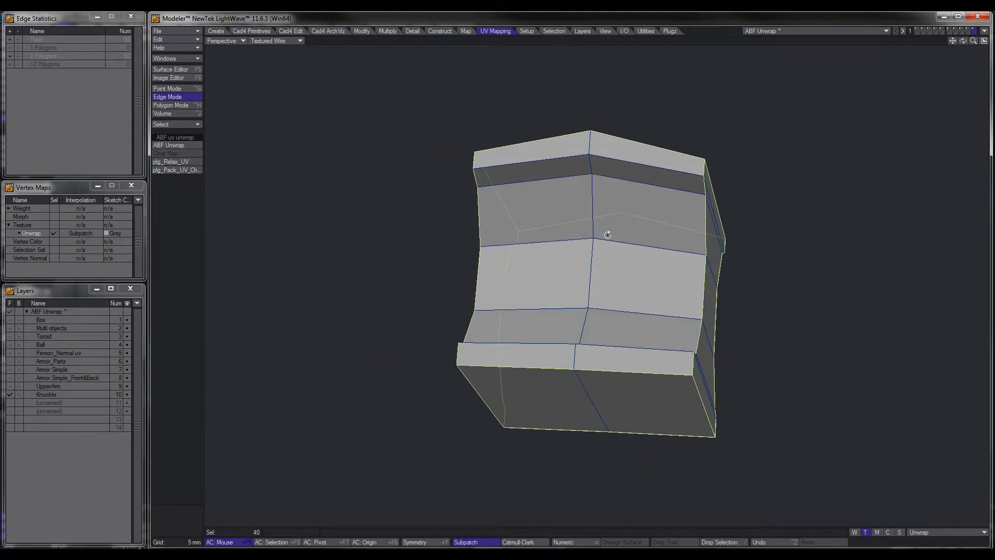
{"action": "left_click_drag", "start_coordinate": [607, 235], "coordinate": [645, 298]}
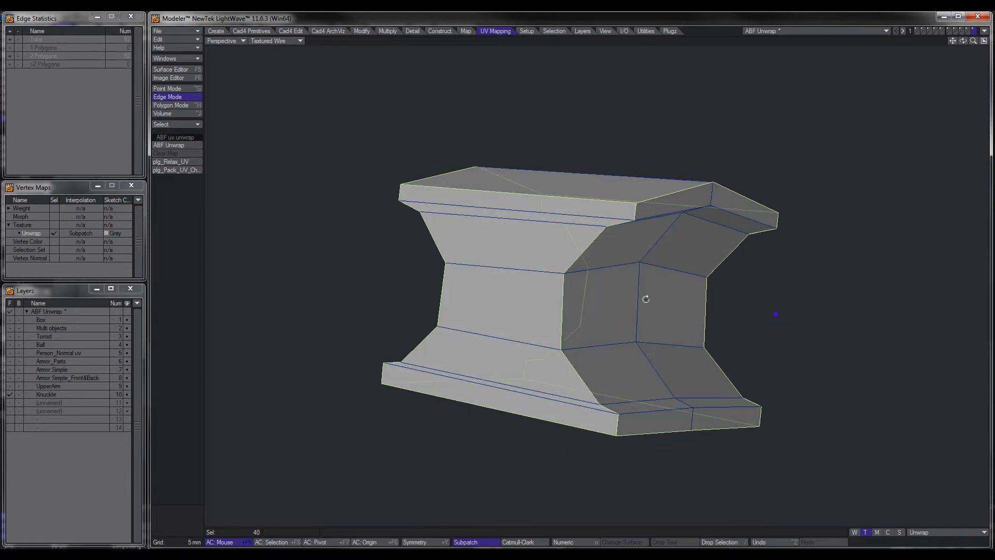
{"action": "mouse_move", "coordinate": [666, 413]}
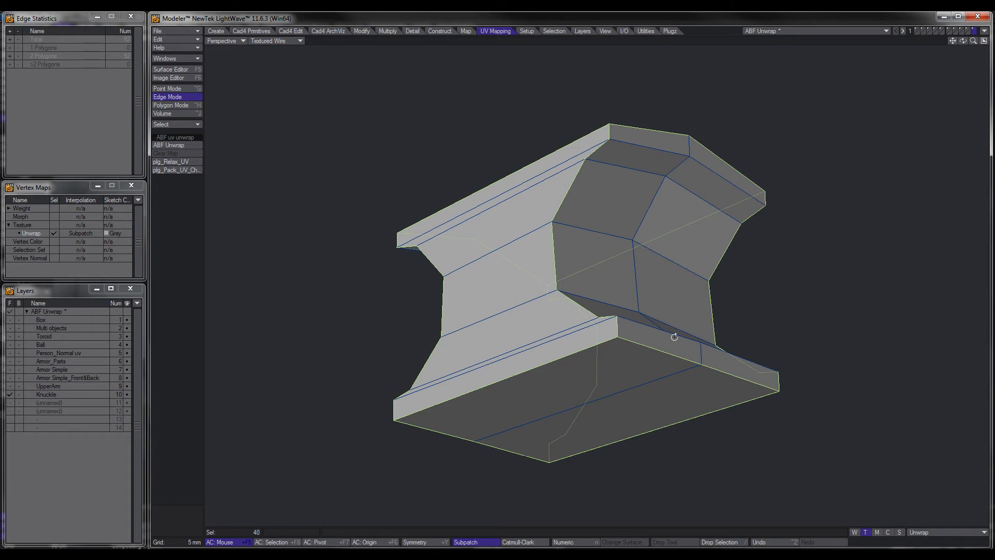
{"action": "mouse_move", "coordinate": [682, 352]}
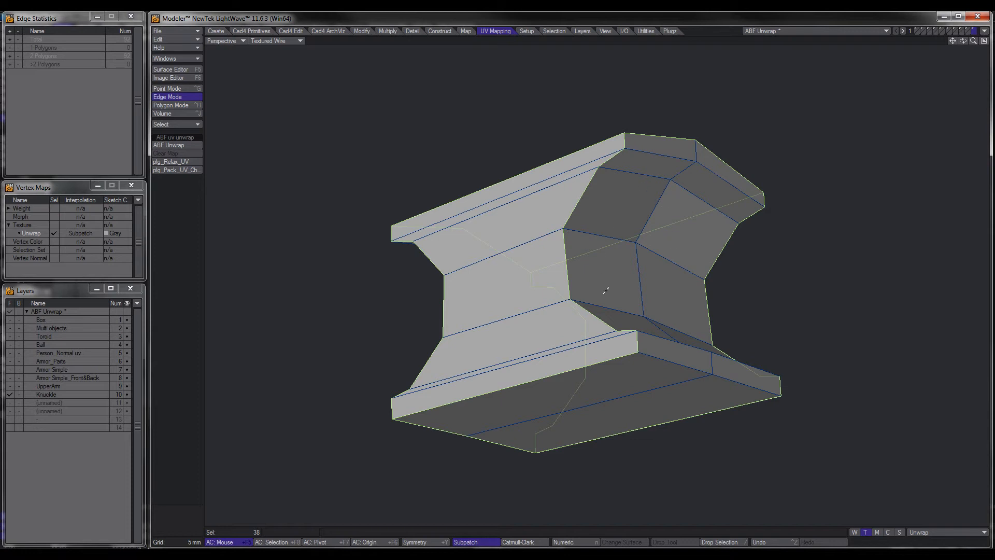
{"action": "mouse_move", "coordinate": [507, 352]}
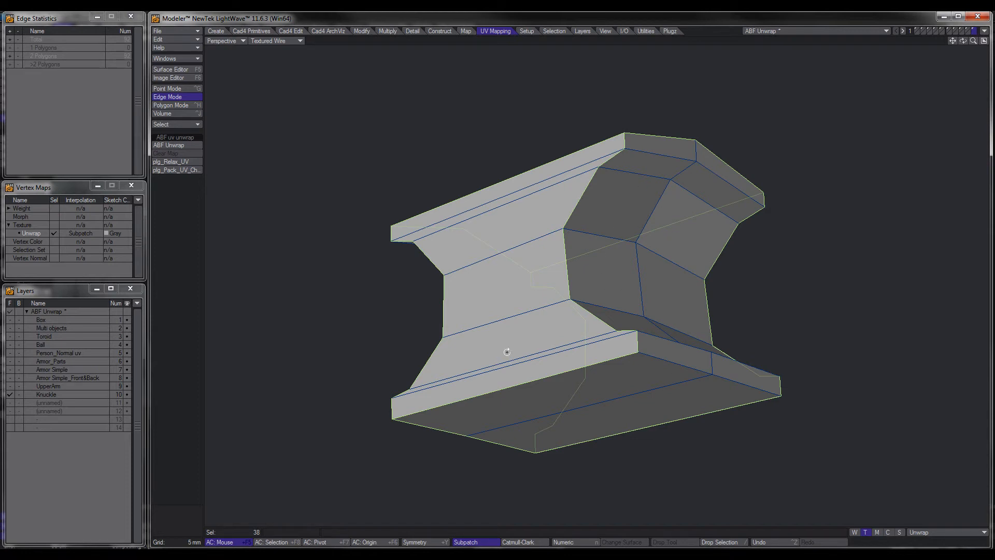
{"action": "left_click_drag", "start_coordinate": [507, 351], "coordinate": [649, 416]}
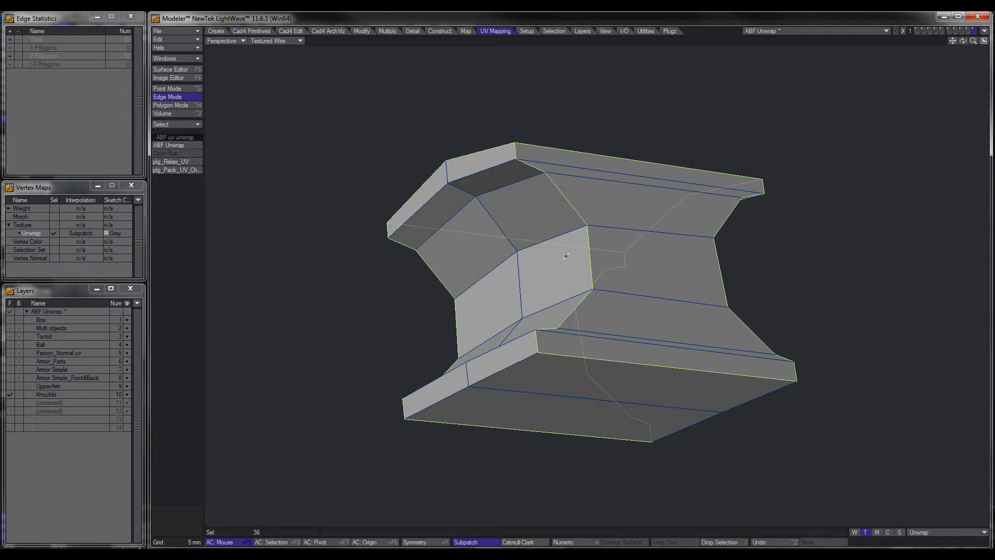
{"action": "left_click_drag", "start_coordinate": [565, 256], "coordinate": [641, 301]}
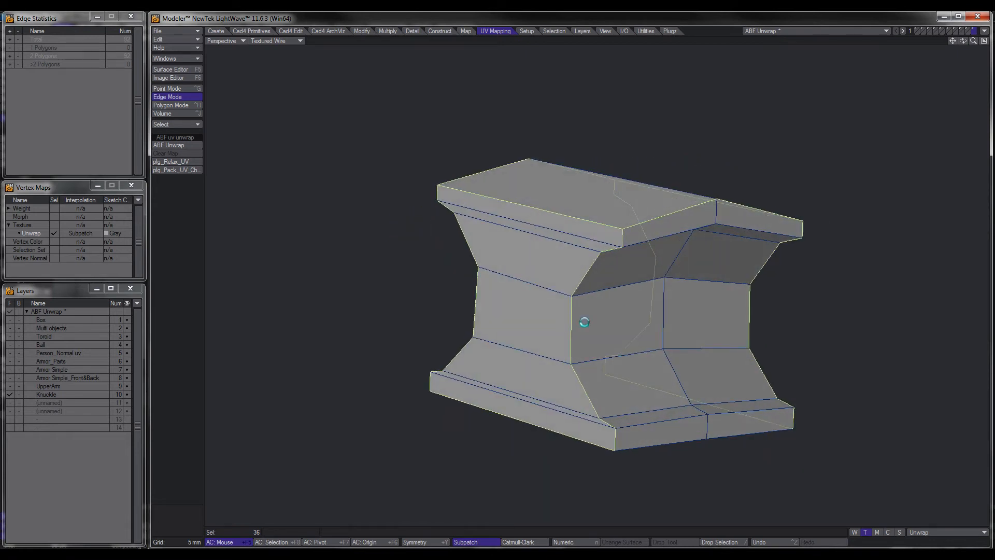
{"action": "left_click", "coordinate": [169, 145]}
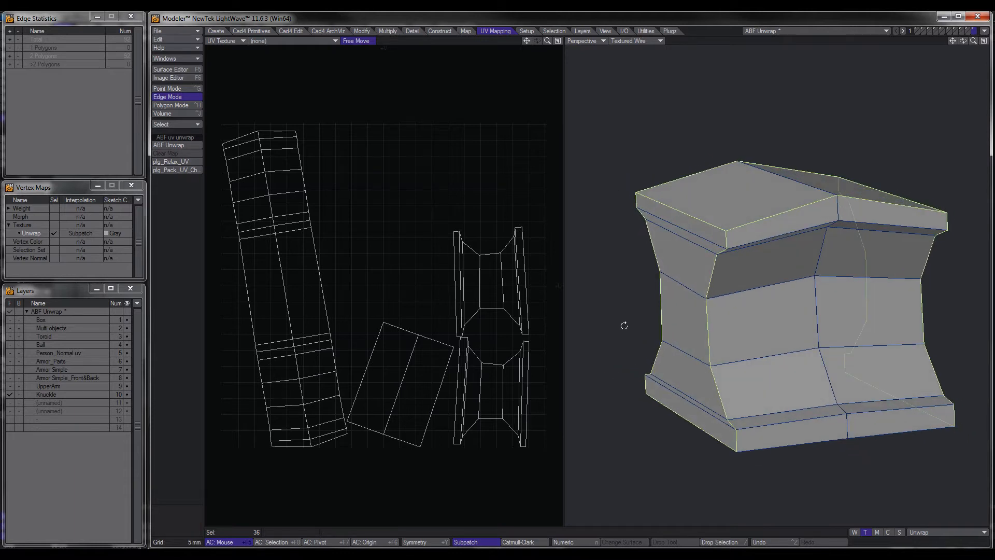
{"action": "mouse_move", "coordinate": [842, 276]}
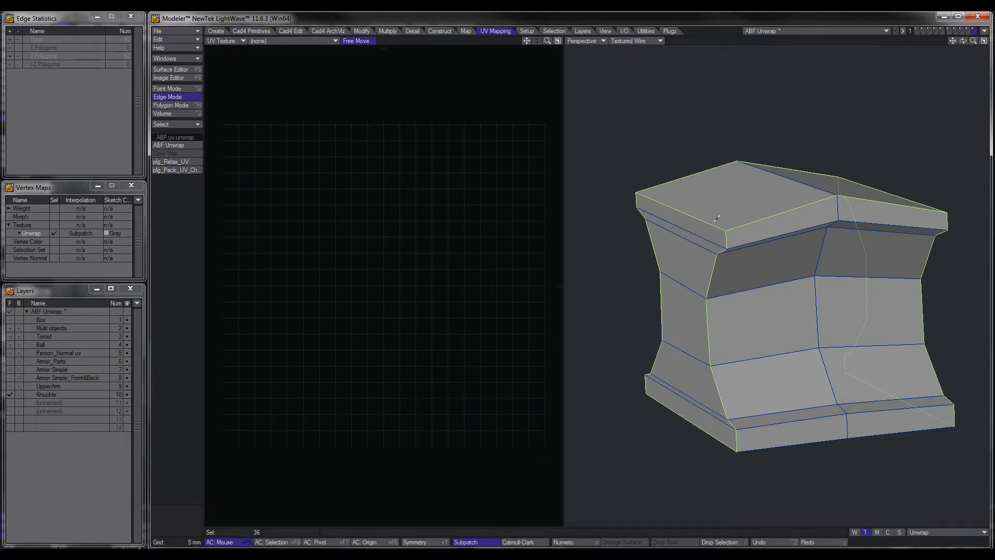
Recheck the front, top-plate and underside seams and unwrap the Knuckle again
{"action": "left_click_drag", "start_coordinate": [716, 217], "coordinate": [711, 269]}
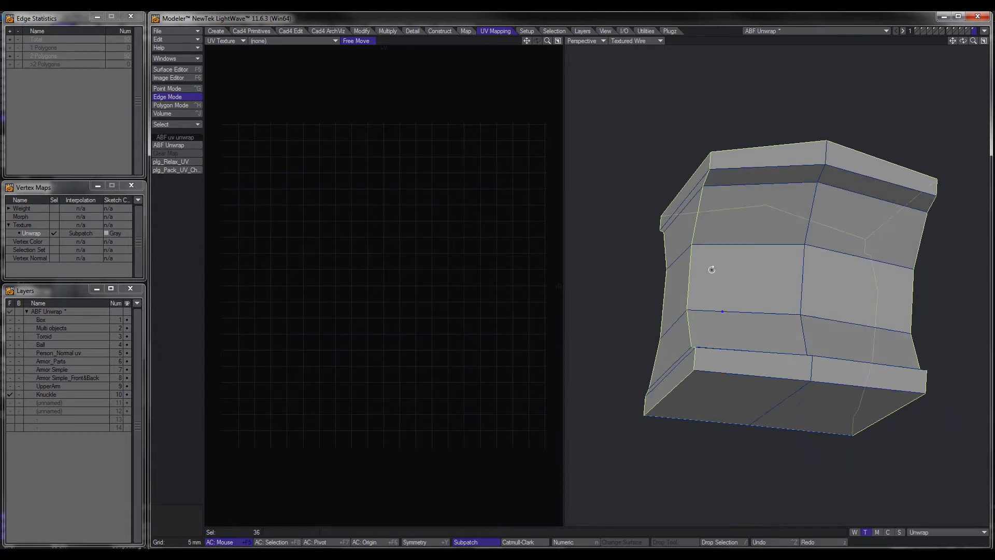
{"action": "left_click_drag", "start_coordinate": [711, 269], "coordinate": [706, 335]}
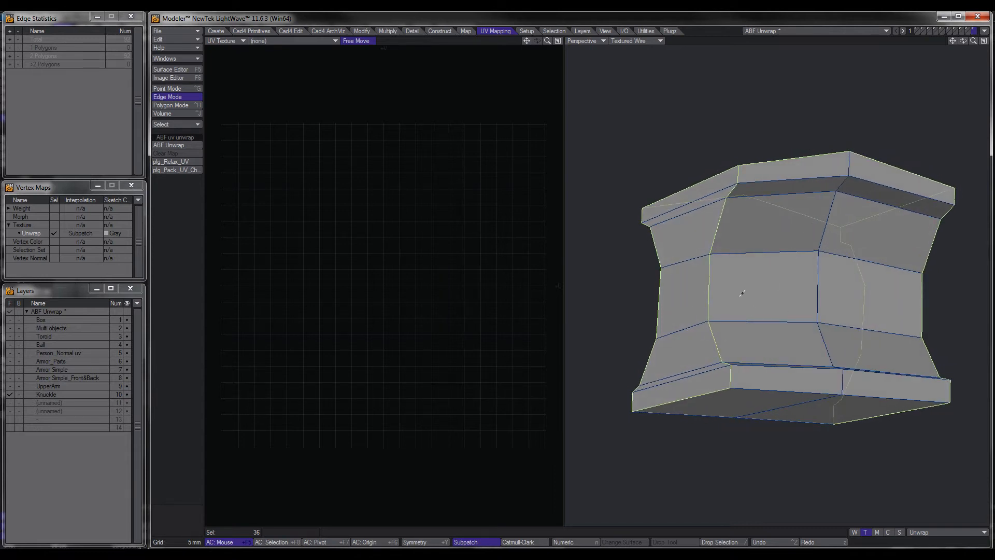
{"action": "mouse_move", "coordinate": [798, 282]}
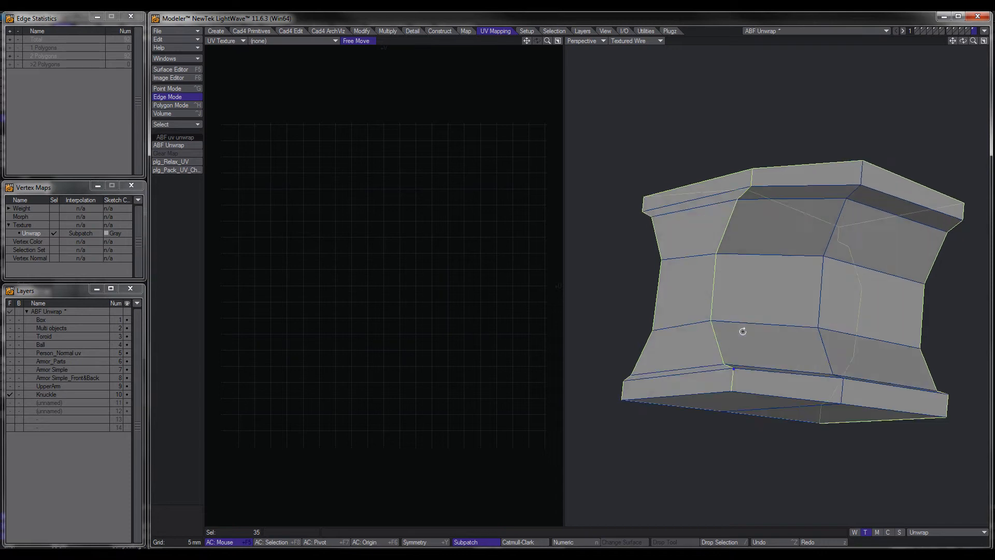
{"action": "left_click_drag", "start_coordinate": [742, 330], "coordinate": [669, 315]}
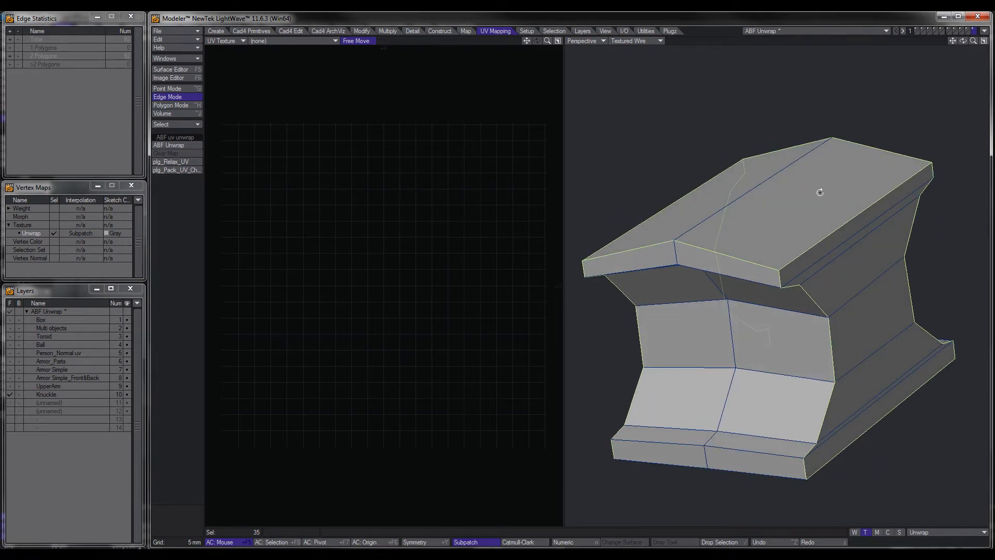
{"action": "left_click_drag", "start_coordinate": [820, 192], "coordinate": [697, 230]}
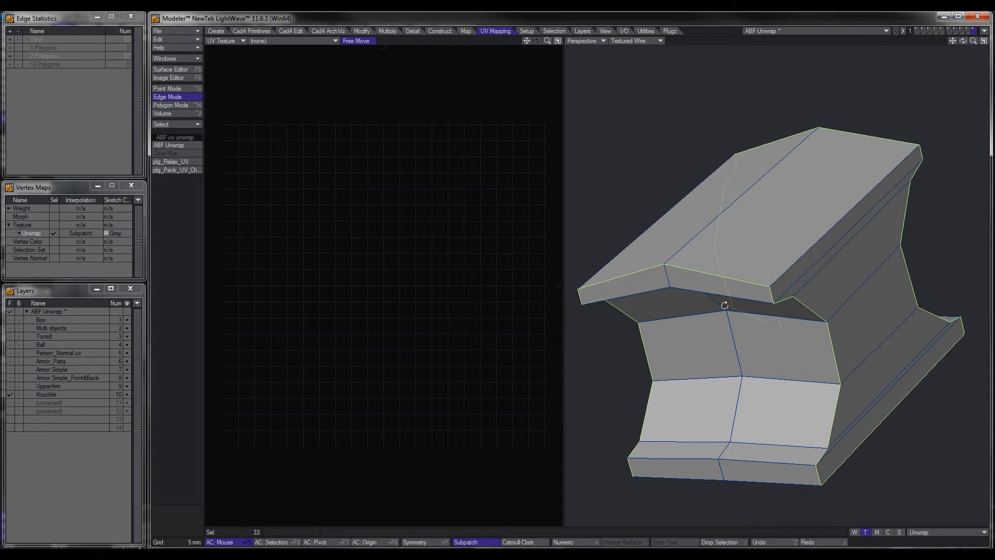
{"action": "left_click_drag", "start_coordinate": [726, 304], "coordinate": [751, 176]}
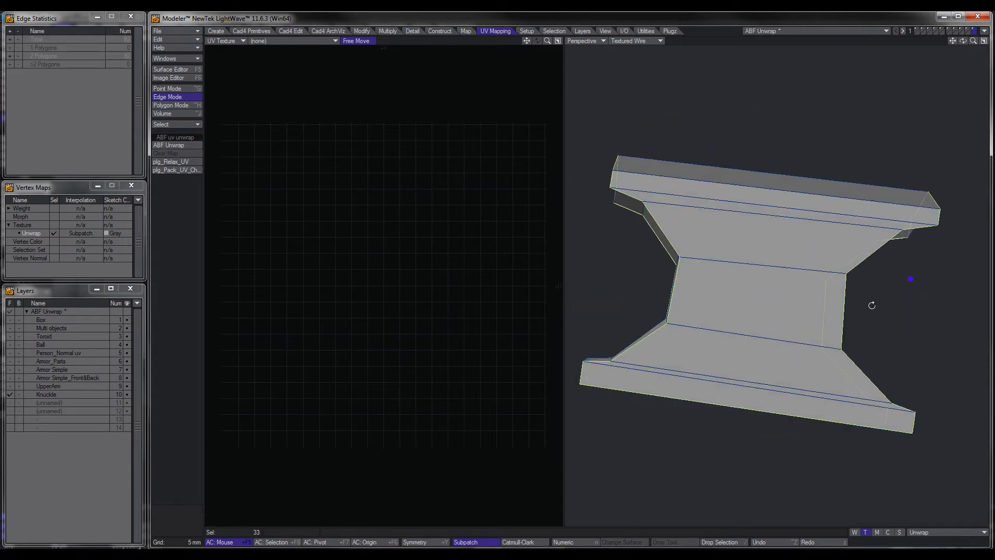
{"action": "left_click", "coordinate": [169, 145]}
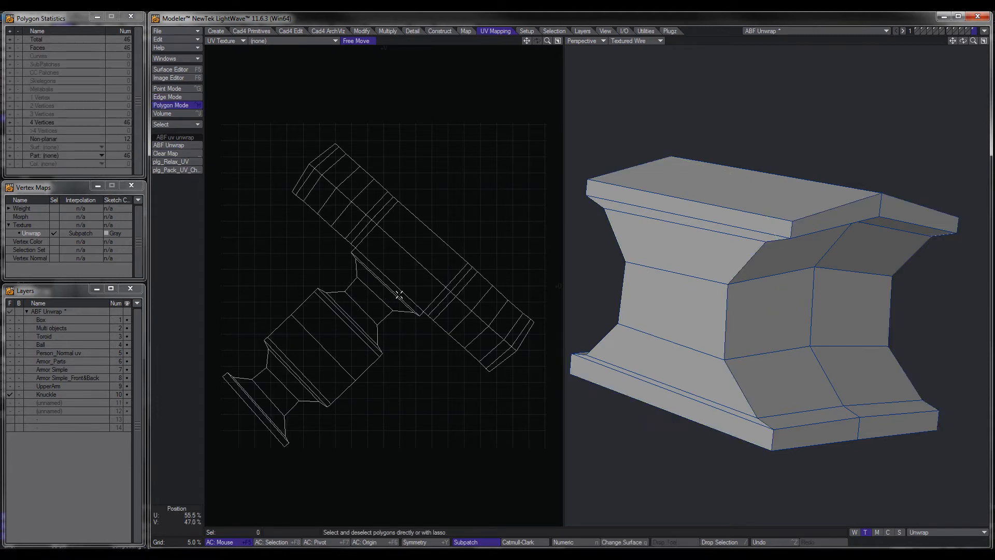
Rotate the Knuckle's UV islands upright in the UV Texture viewport
{"action": "left_click_drag", "start_coordinate": [406, 298], "coordinate": [418, 270]}
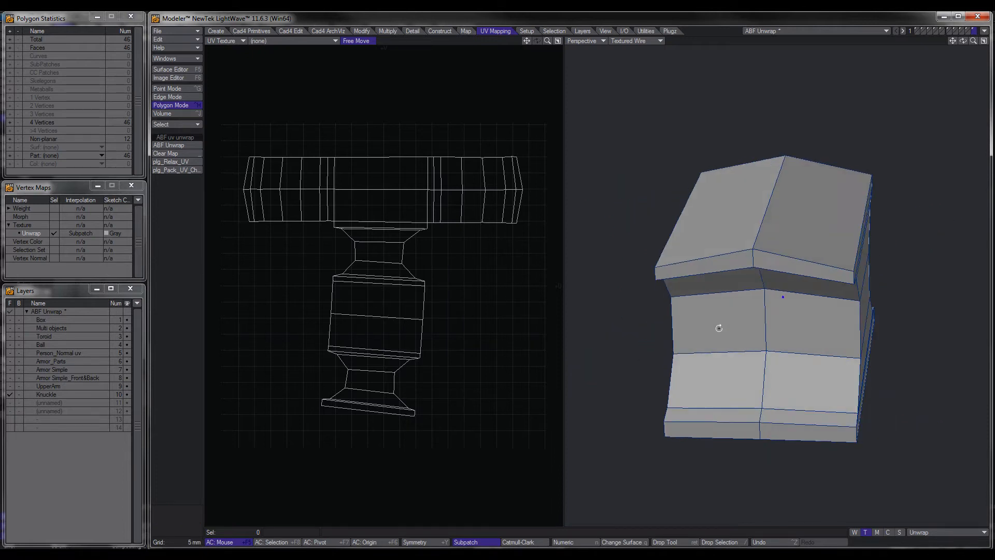
{"action": "left_click_drag", "start_coordinate": [719, 329], "coordinate": [788, 280]}
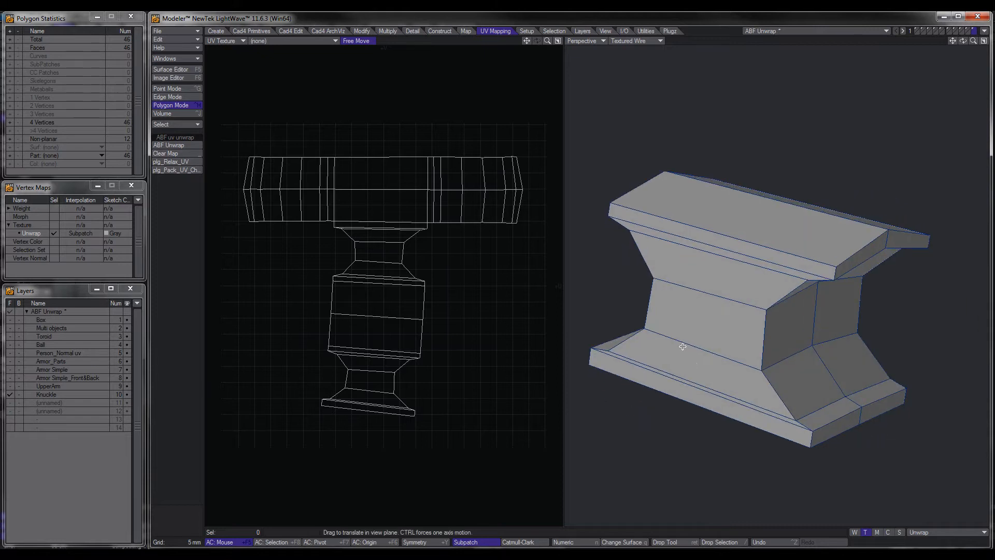
{"action": "left_click", "coordinate": [170, 69]}
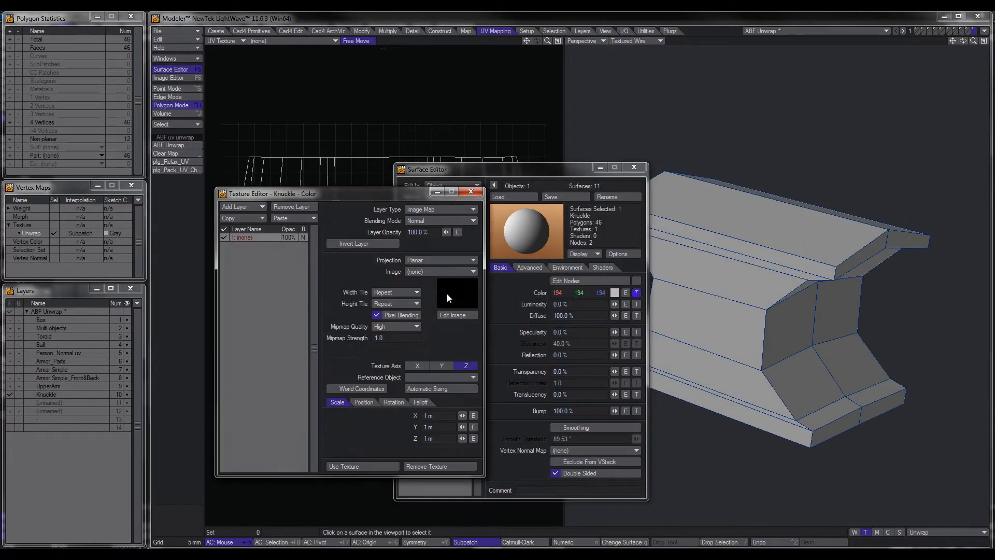
Map Colour_UV_Checker.jpg onto the Knuckle's colour with UV projection and inspect the result
{"action": "left_click", "coordinate": [439, 260]}
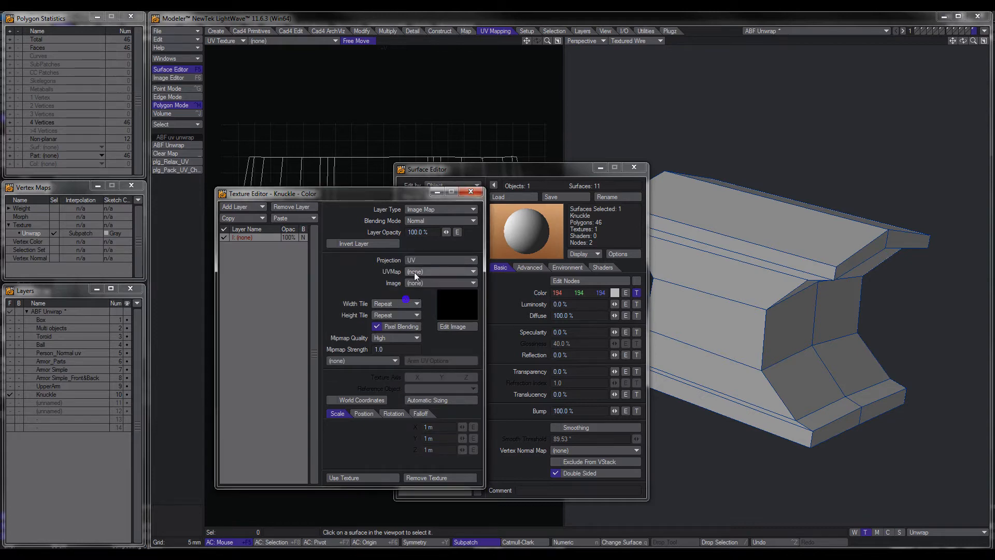
{"action": "left_click", "coordinate": [440, 283]}
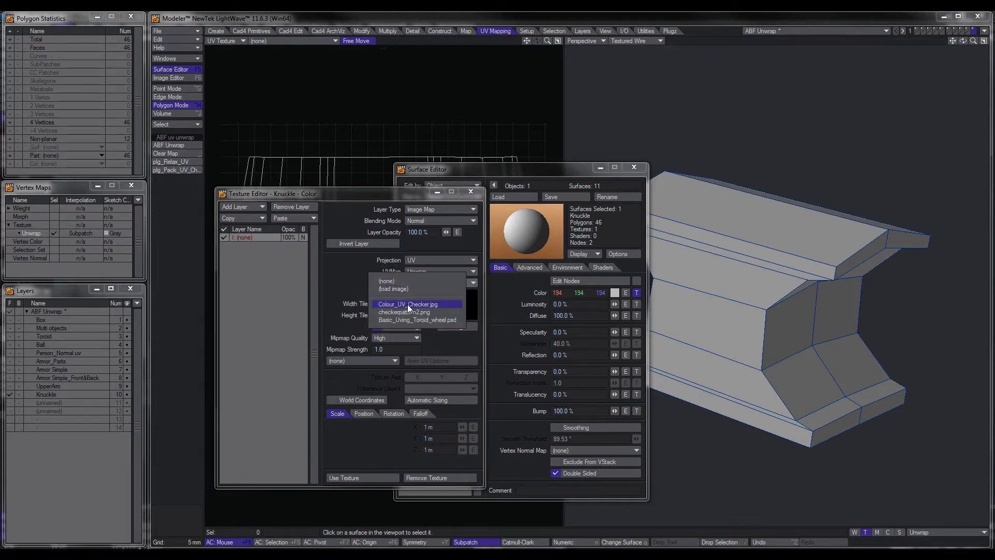
{"action": "left_click", "coordinate": [407, 304]}
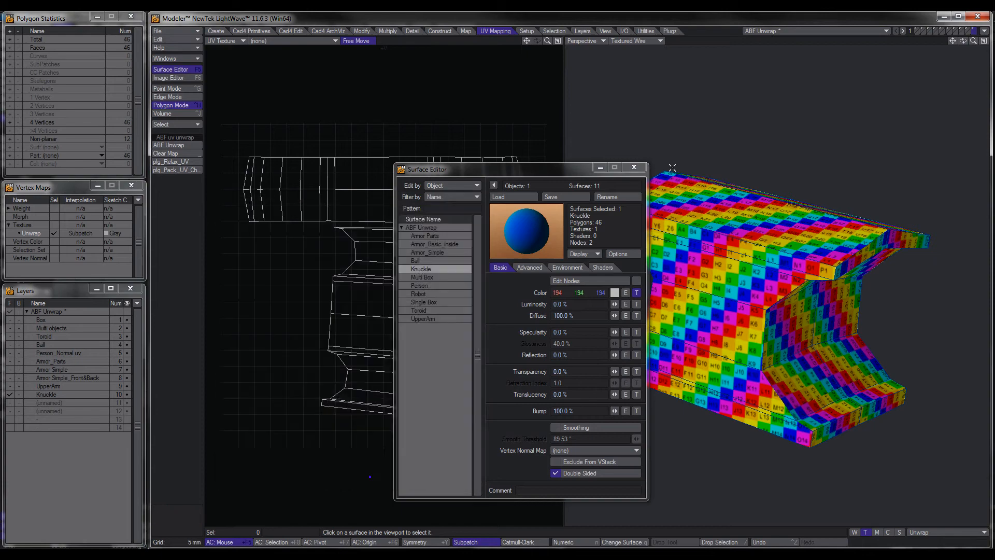
{"action": "left_click", "coordinate": [632, 167]}
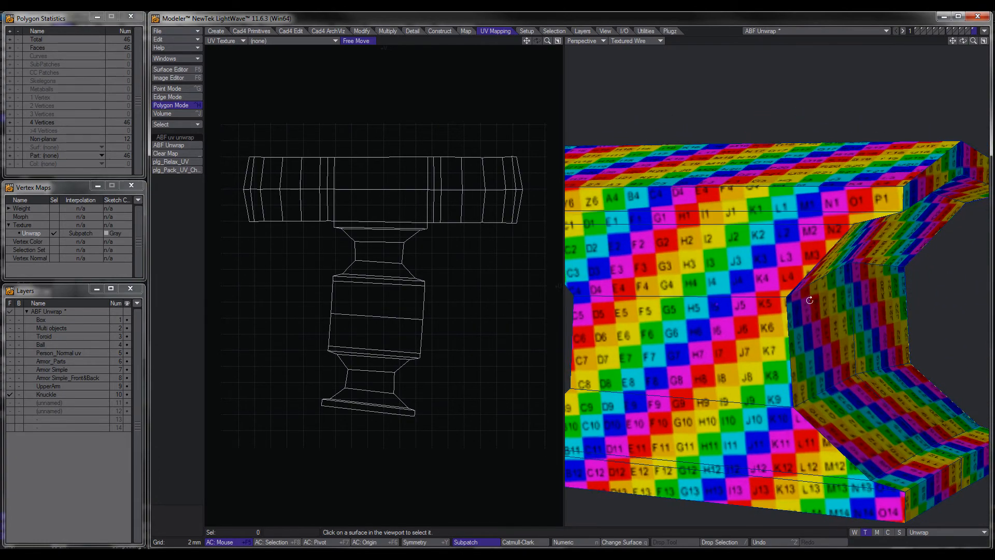
{"action": "left_click_drag", "start_coordinate": [813, 300], "coordinate": [806, 332]}
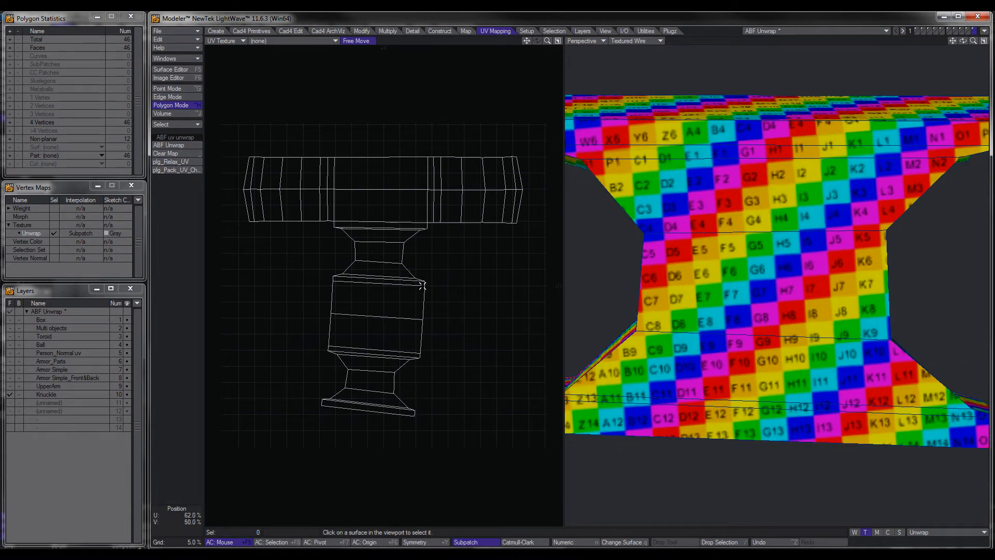
{"action": "left_click_drag", "start_coordinate": [422, 273], "coordinate": [410, 454]}
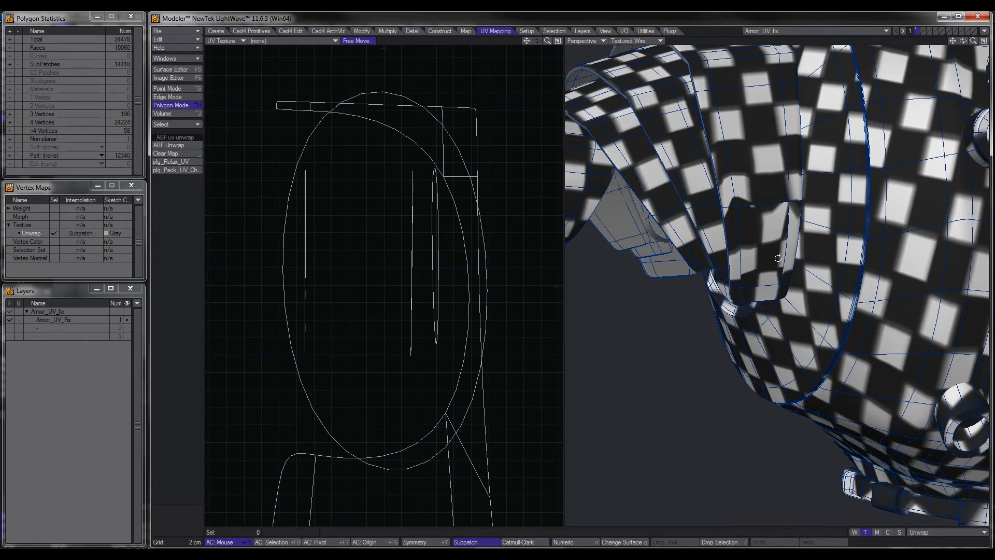
{"action": "mouse_move", "coordinate": [779, 242]}
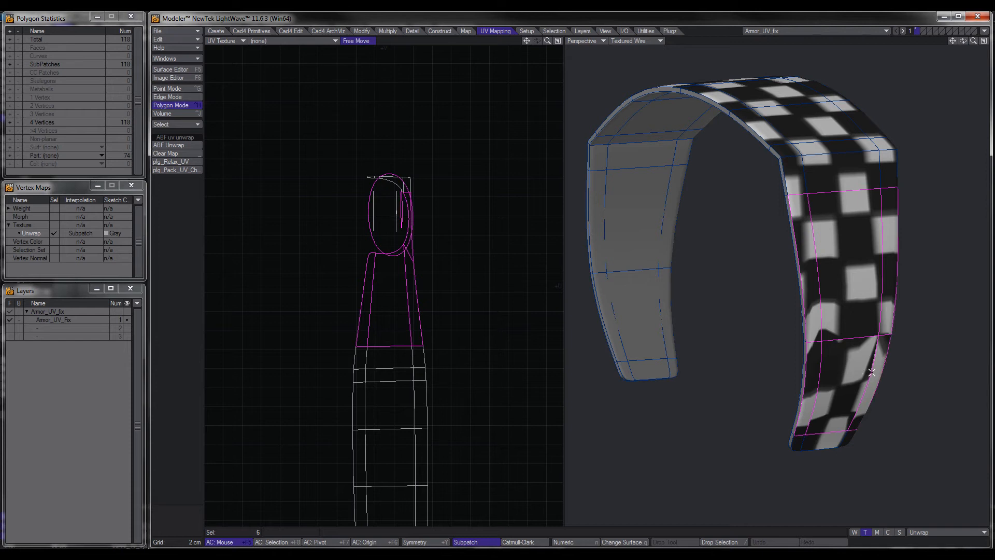
Zoom out to frame the whole isolated shoulder plate
{"action": "left_click_drag", "start_coordinate": [872, 372], "coordinate": [829, 418]}
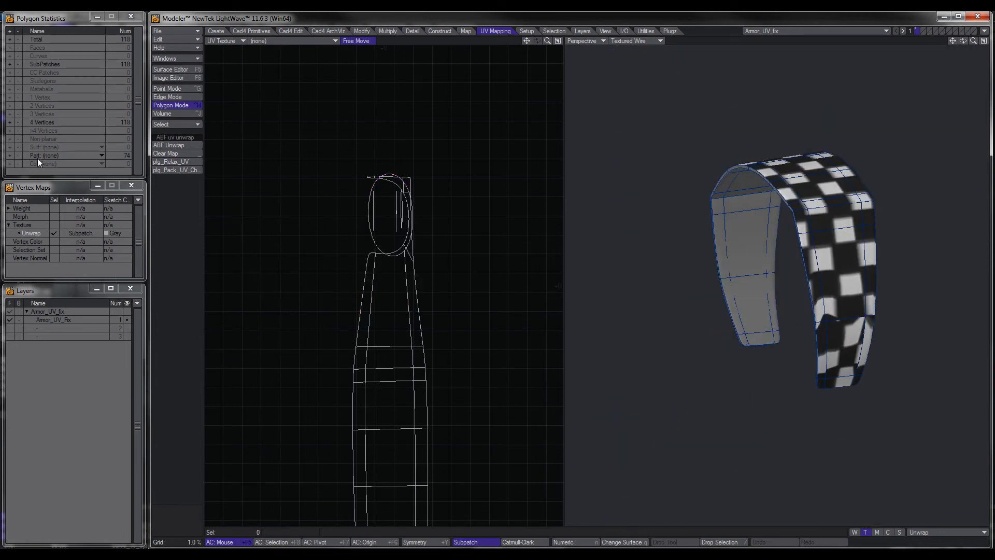
{"action": "left_click", "coordinate": [83, 154]}
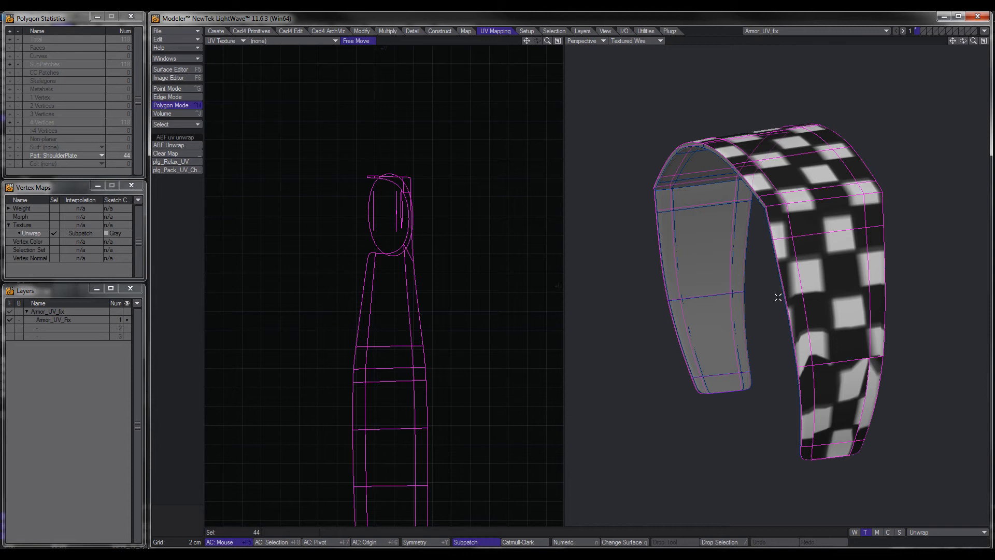
{"action": "mouse_move", "coordinate": [780, 295]}
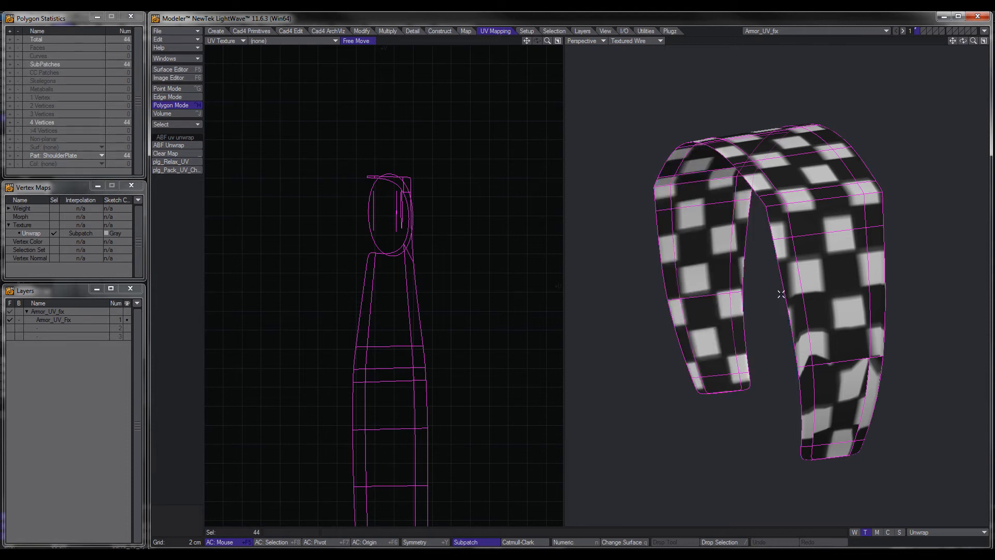
{"action": "left_click_drag", "start_coordinate": [782, 293], "coordinate": [832, 308]}
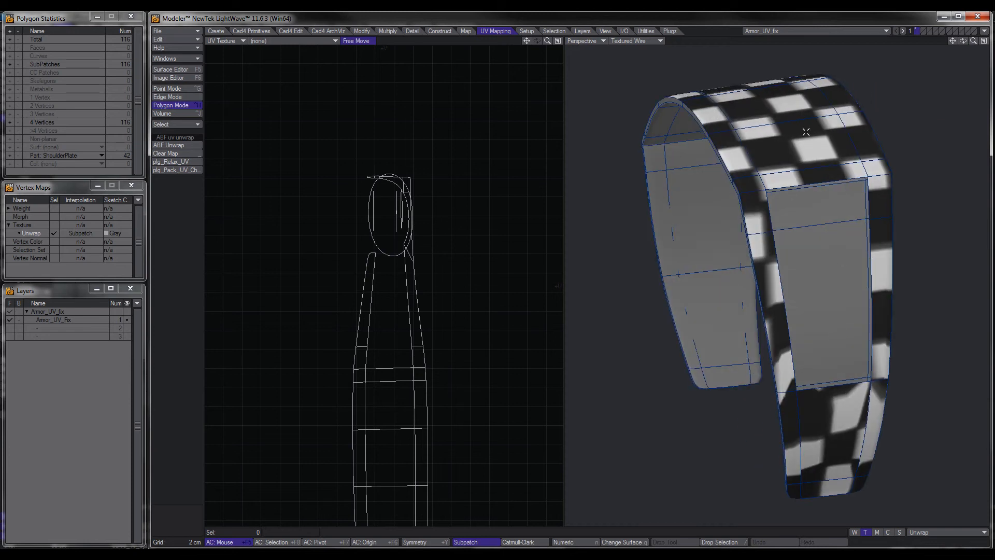
{"action": "mouse_move", "coordinate": [765, 212]}
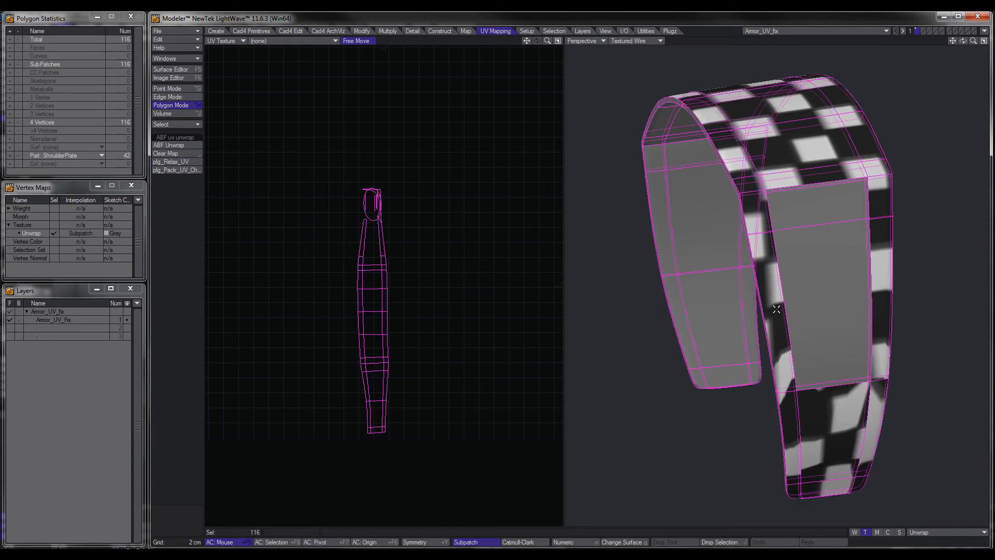
{"action": "mouse_move", "coordinate": [658, 374]}
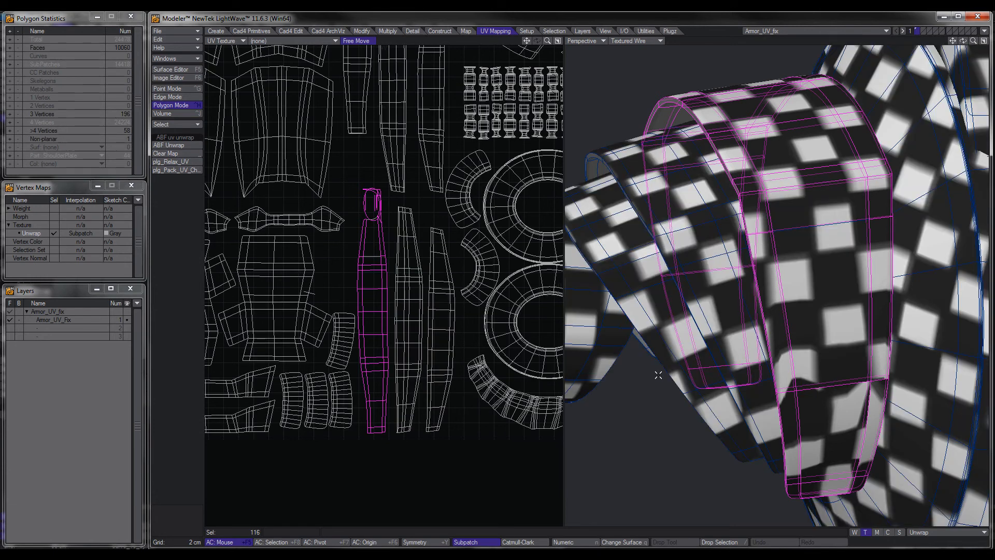
{"action": "left_click", "coordinate": [810, 211]}
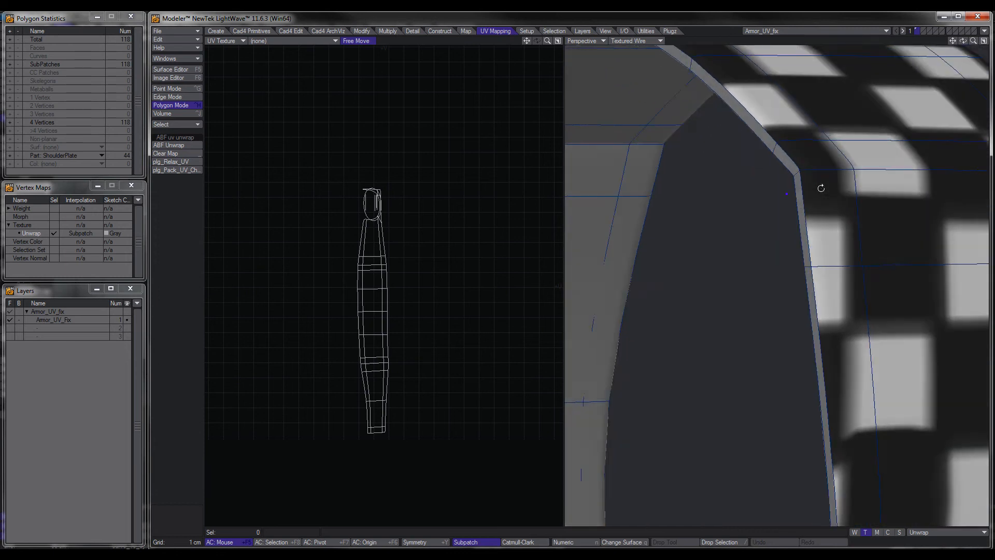
{"action": "left_click_drag", "start_coordinate": [820, 188], "coordinate": [860, 232]}
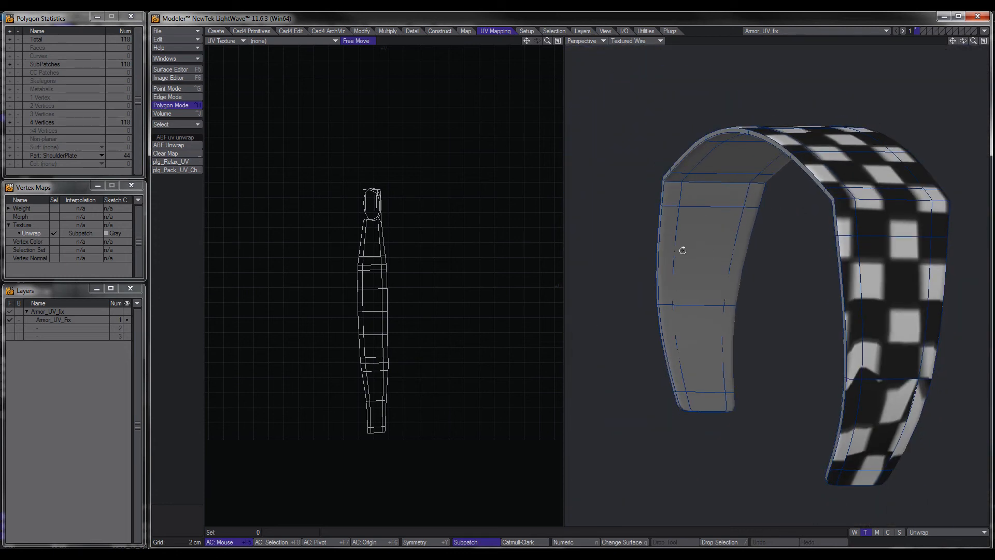
{"action": "left_click_drag", "start_coordinate": [682, 250], "coordinate": [877, 184]}
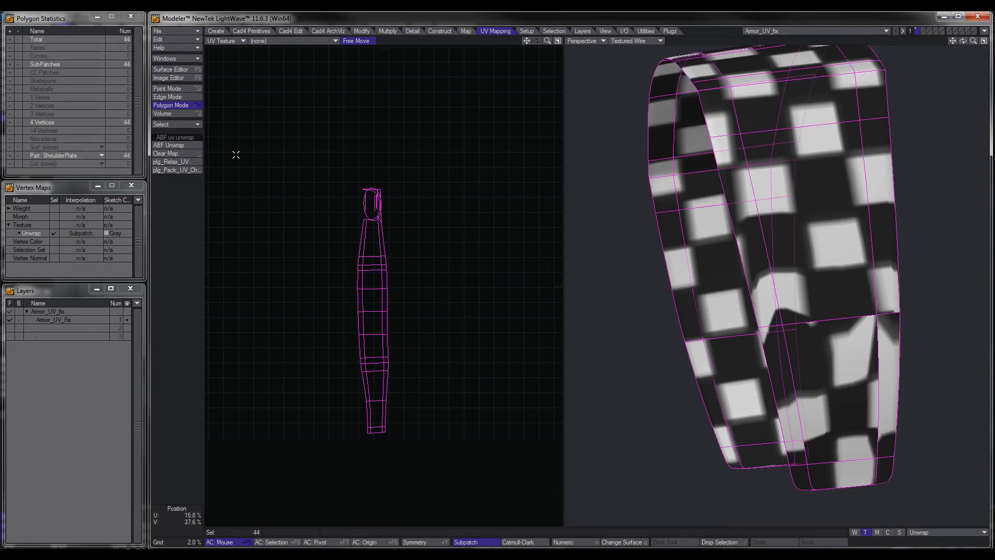
Clear the shoulder plate's UV map and unhide the rest of the armour
{"action": "left_click", "coordinate": [171, 161]}
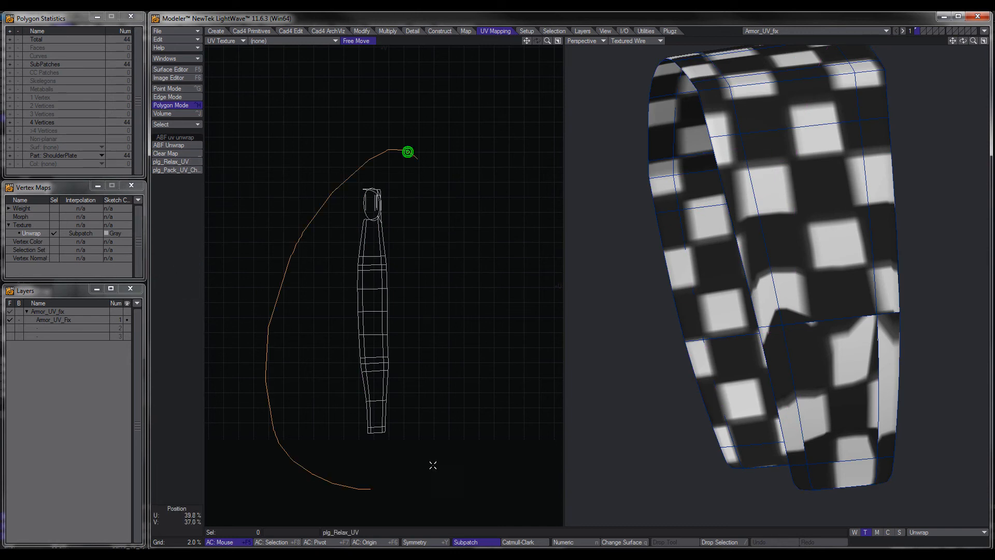
{"action": "left_click", "coordinate": [166, 153]}
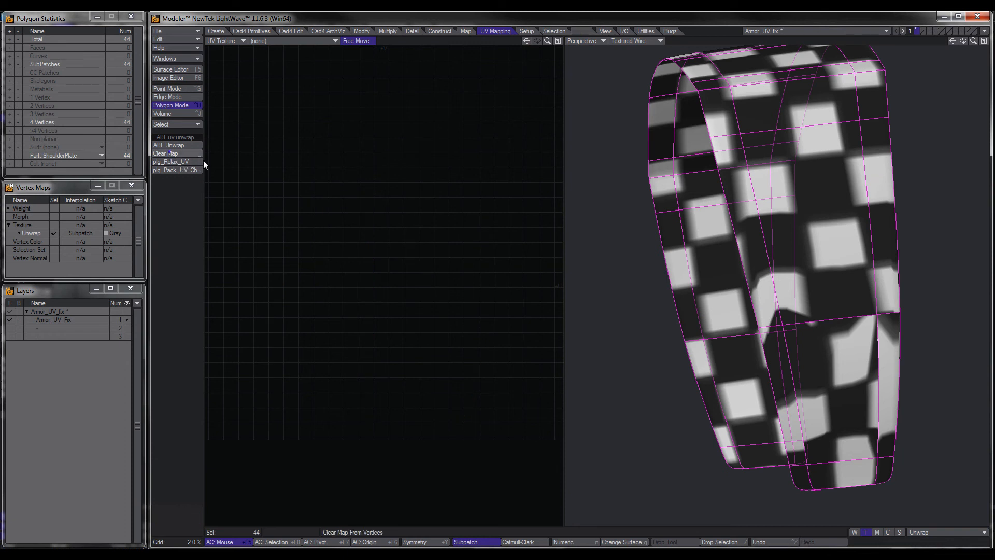
{"action": "left_click", "coordinate": [166, 154]}
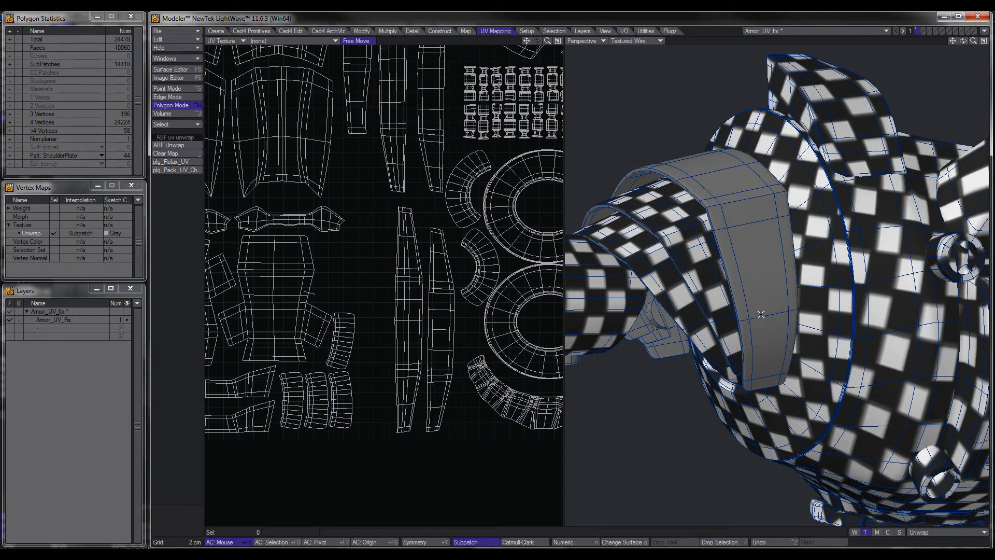
{"action": "mouse_move", "coordinate": [760, 210]}
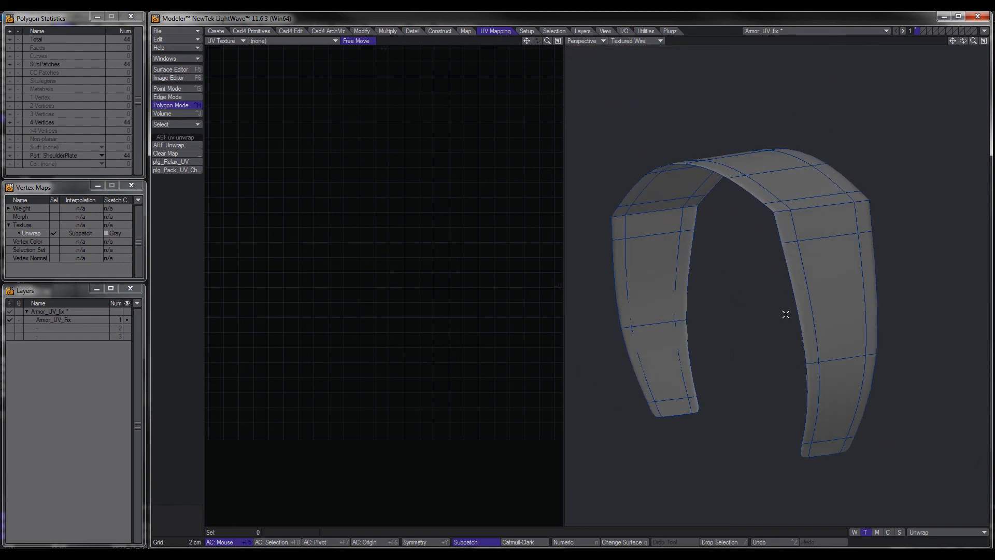
ABF-unwrap the bare shoulder plate and show the full armour again
{"action": "left_click_drag", "start_coordinate": [786, 314], "coordinate": [742, 292]}
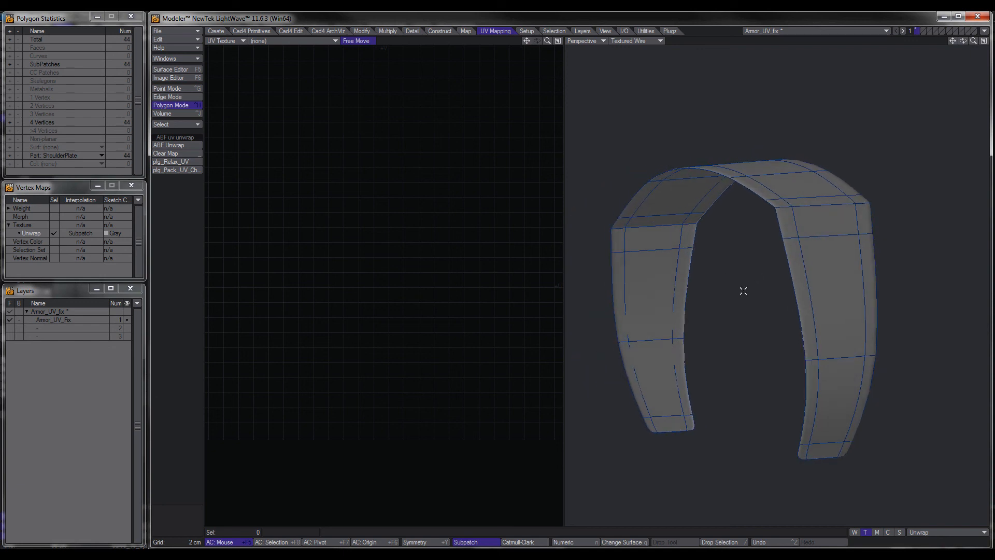
{"action": "left_click", "coordinate": [169, 145]}
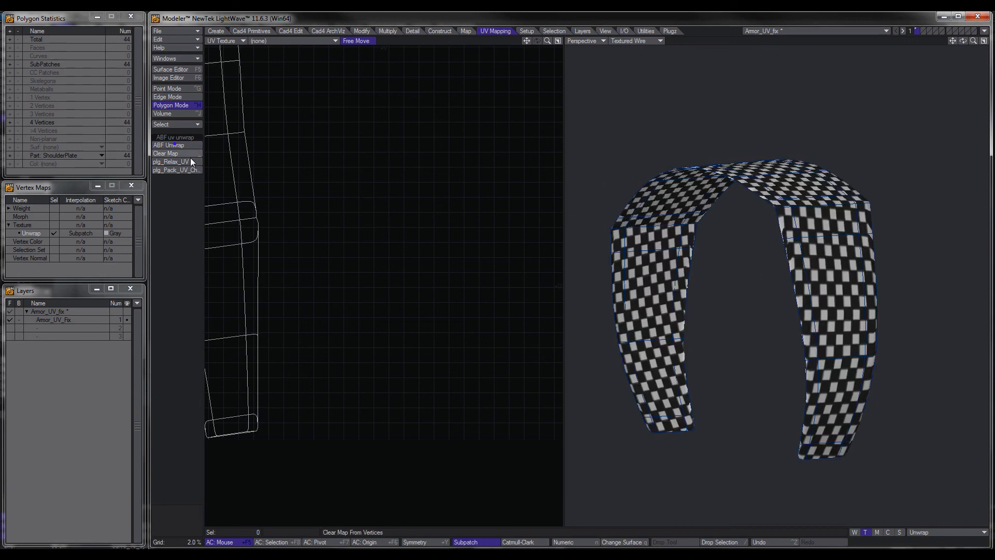
{"action": "left_click", "coordinate": [176, 170]}
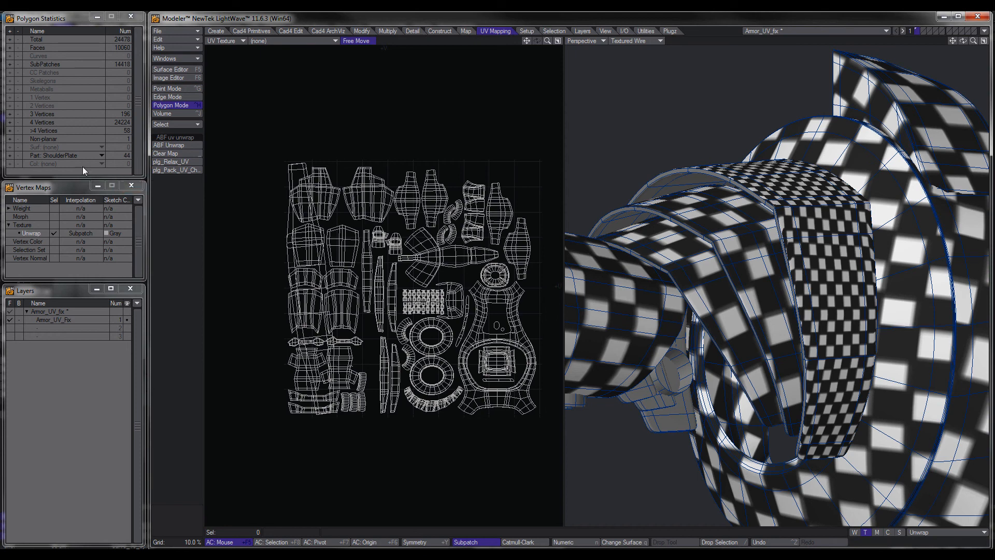
{"action": "mouse_move", "coordinate": [10, 158]}
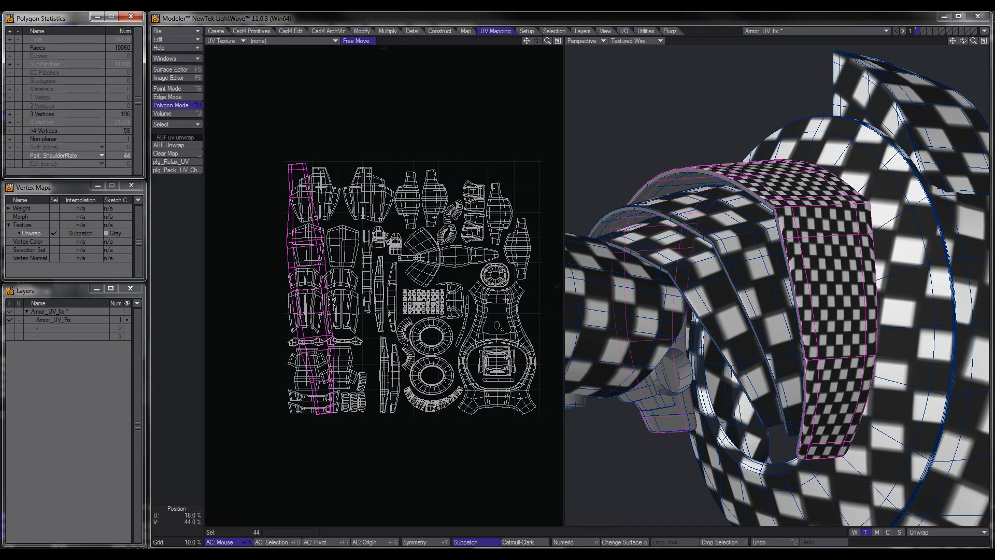
Move the shoulder plate's UV island into the layout gap and rotate it slightly
{"action": "left_click_drag", "start_coordinate": [317, 286], "coordinate": [250, 286]}
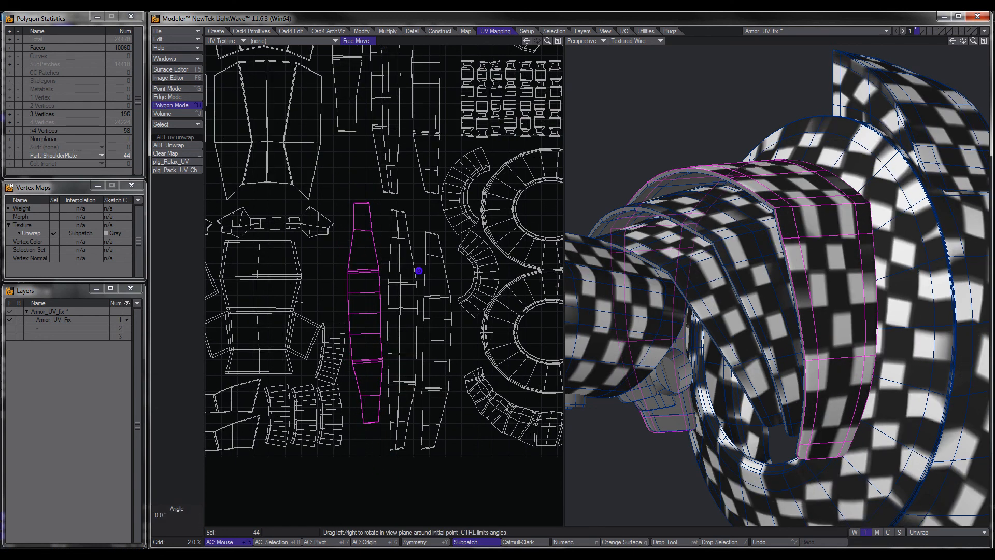
{"action": "left_click_drag", "start_coordinate": [418, 271], "coordinate": [370, 307]}
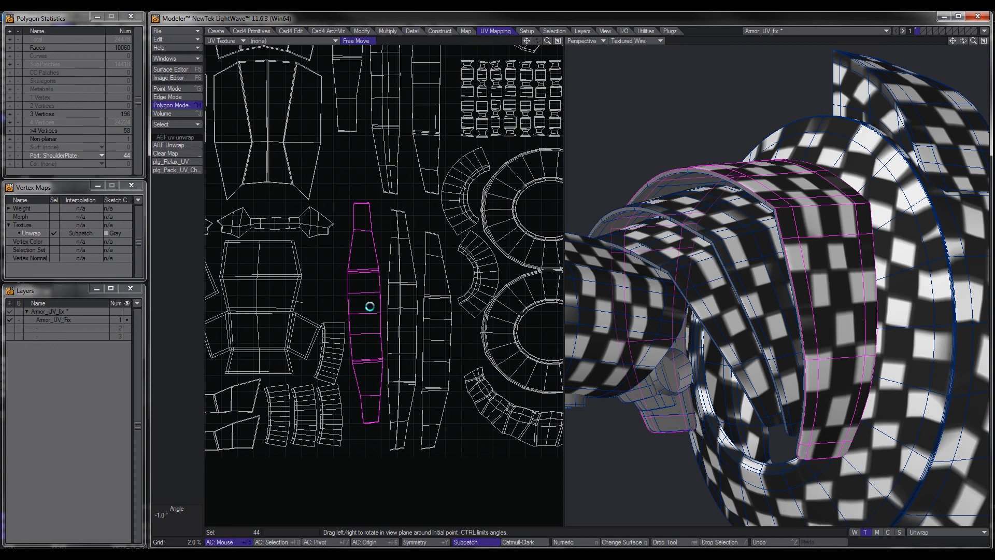